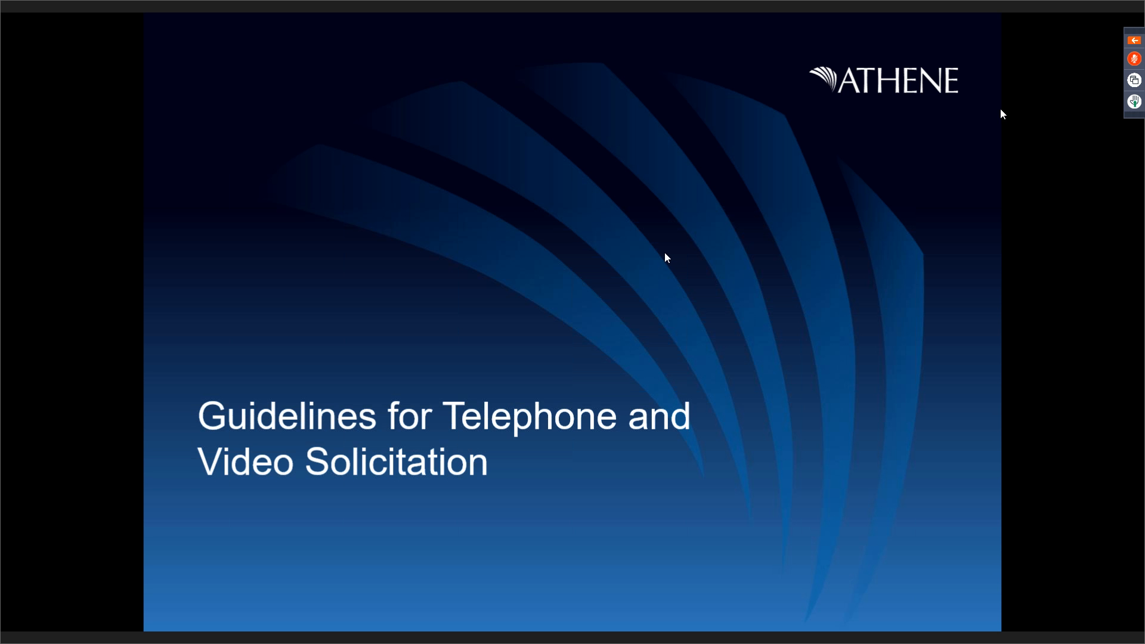
mouse_move(666, 253)
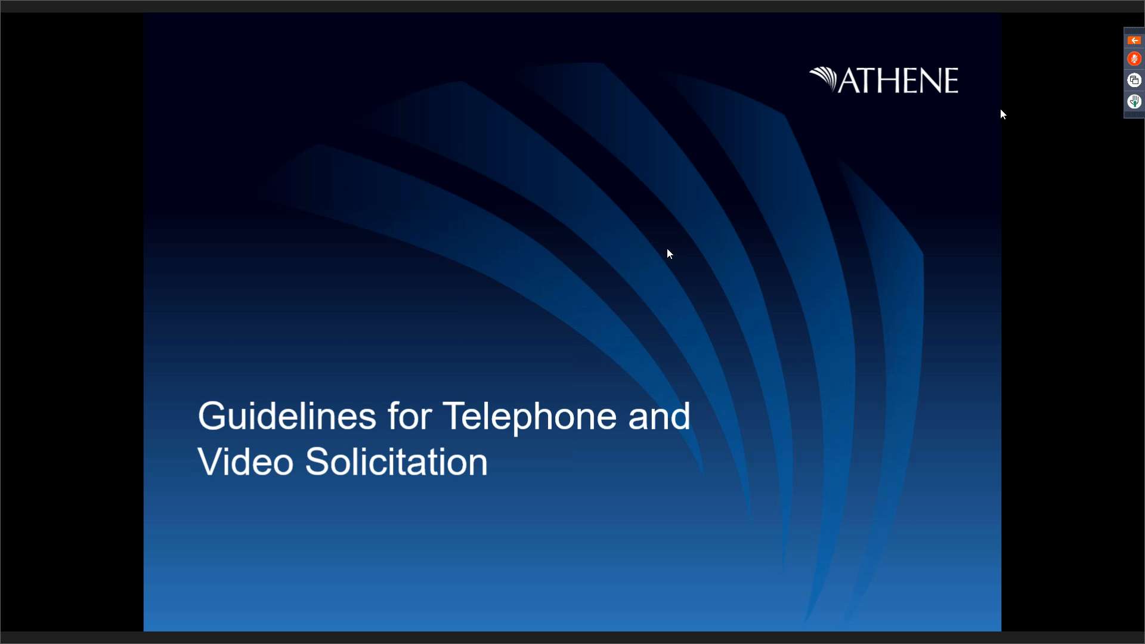
mouse_move(1123, 6)
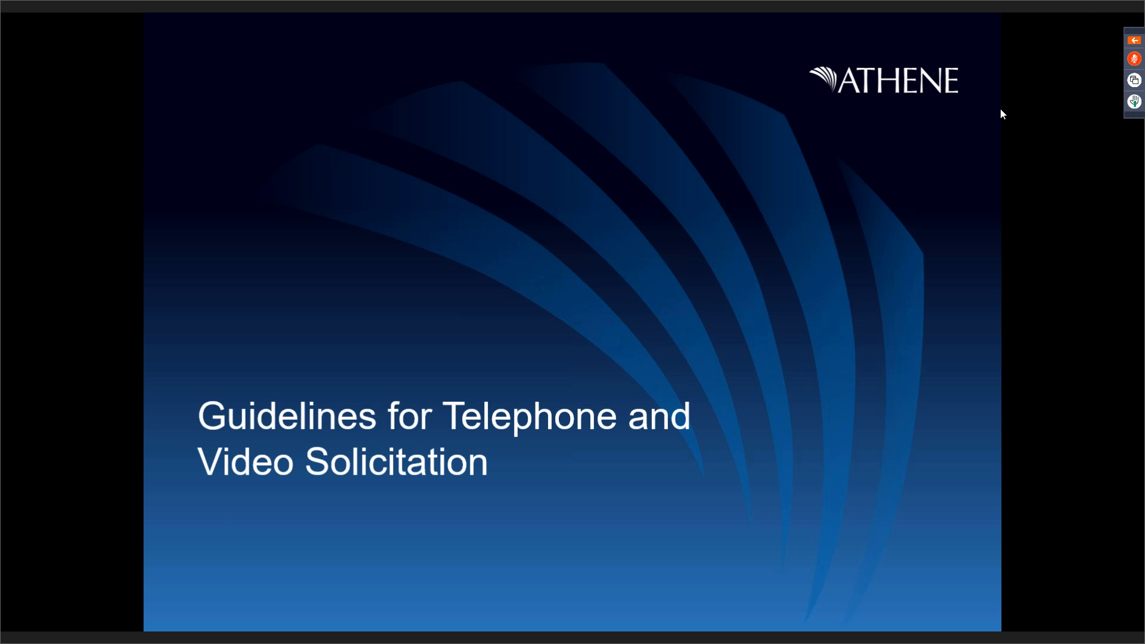
mouse_move(870, 304)
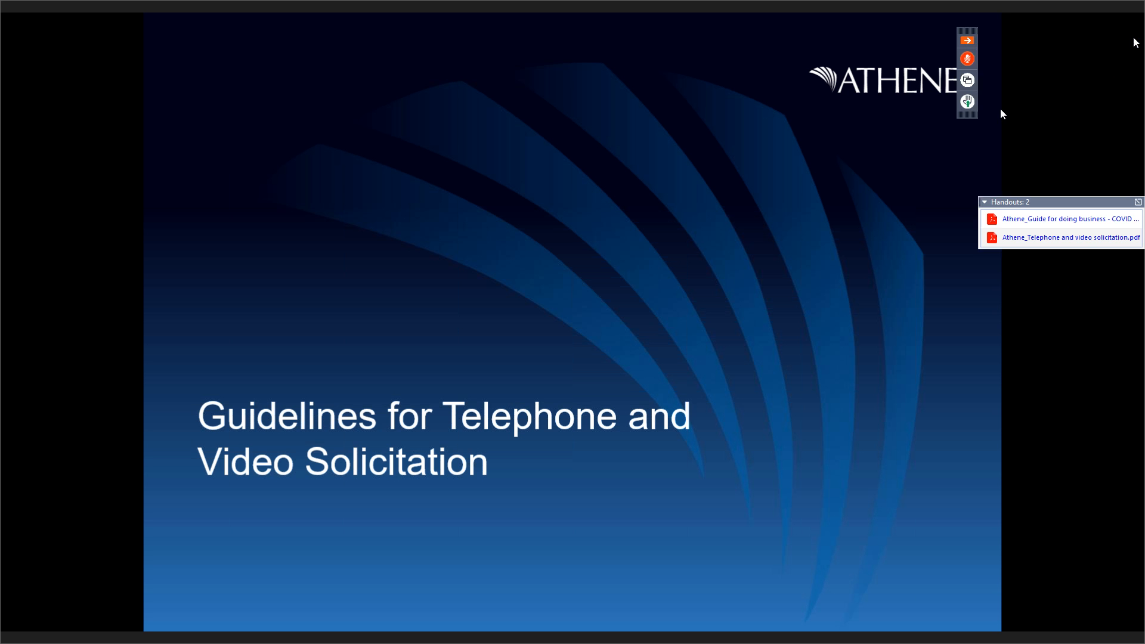
- Keep the webinar viewer active while the presenter advances to the 'Athene is HERE for YOU' slide
left_click(964, 39)
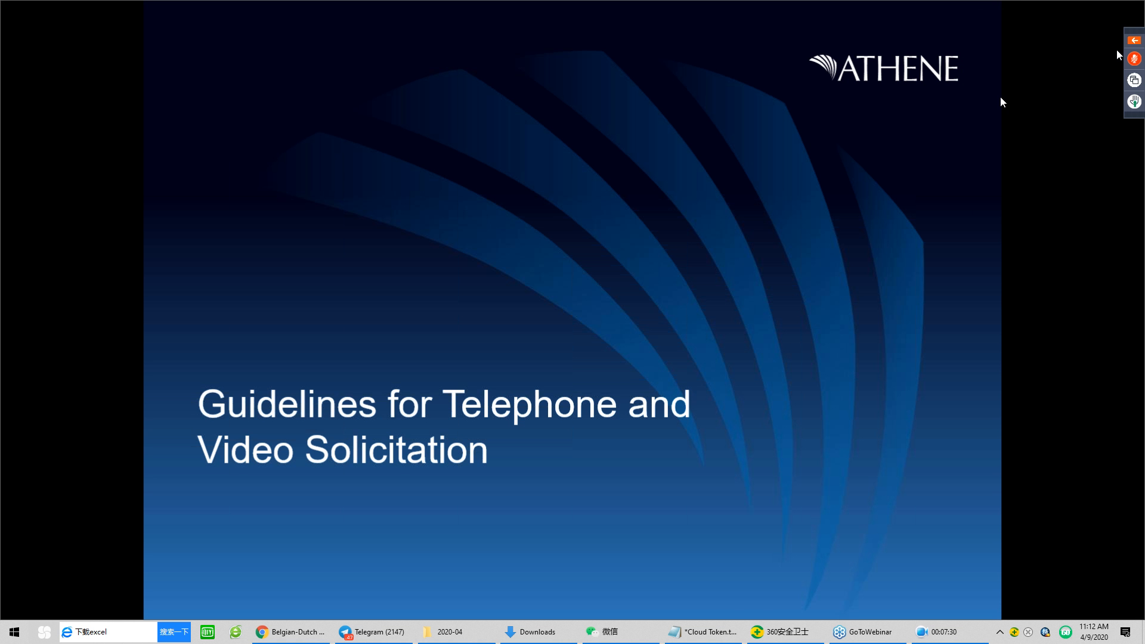
mouse_move(1085, 144)
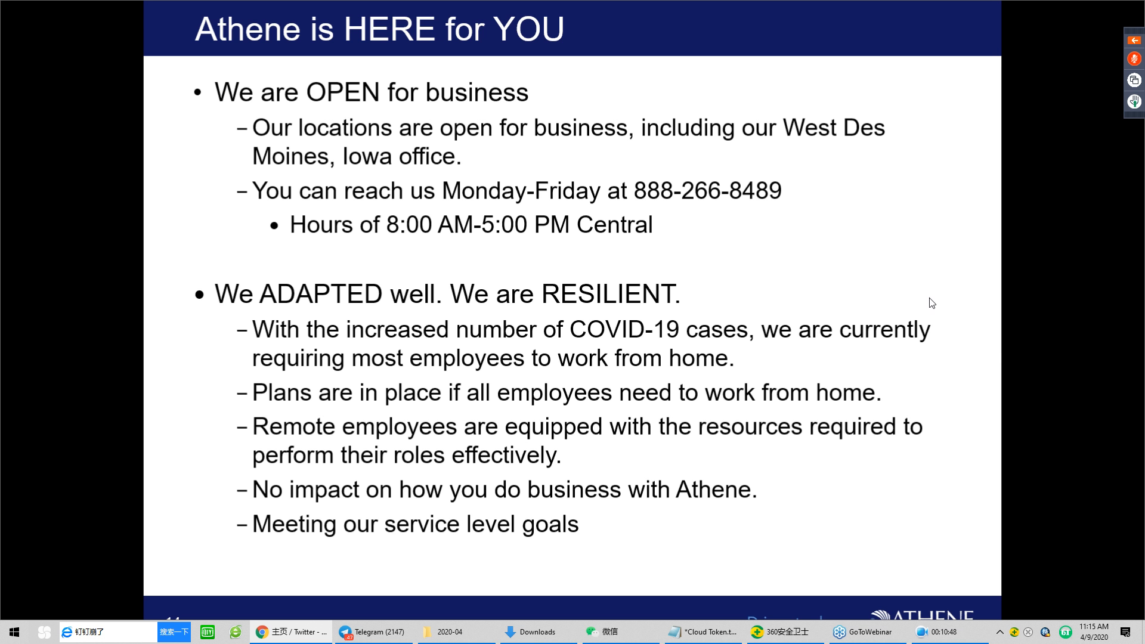
mouse_move(1010, 359)
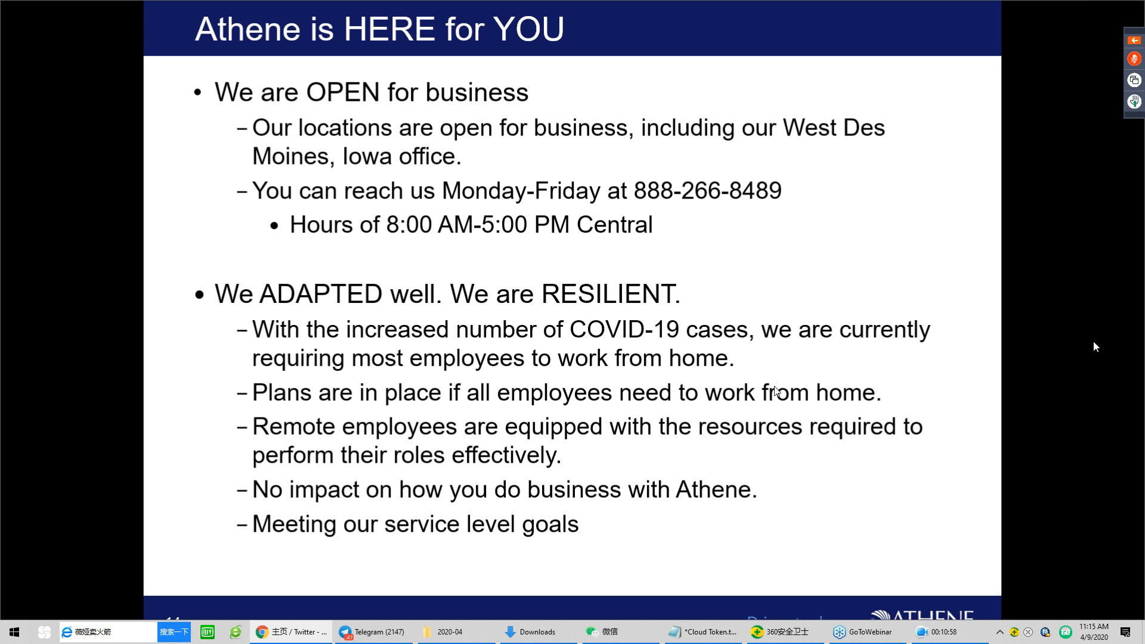
mouse_move(766, 410)
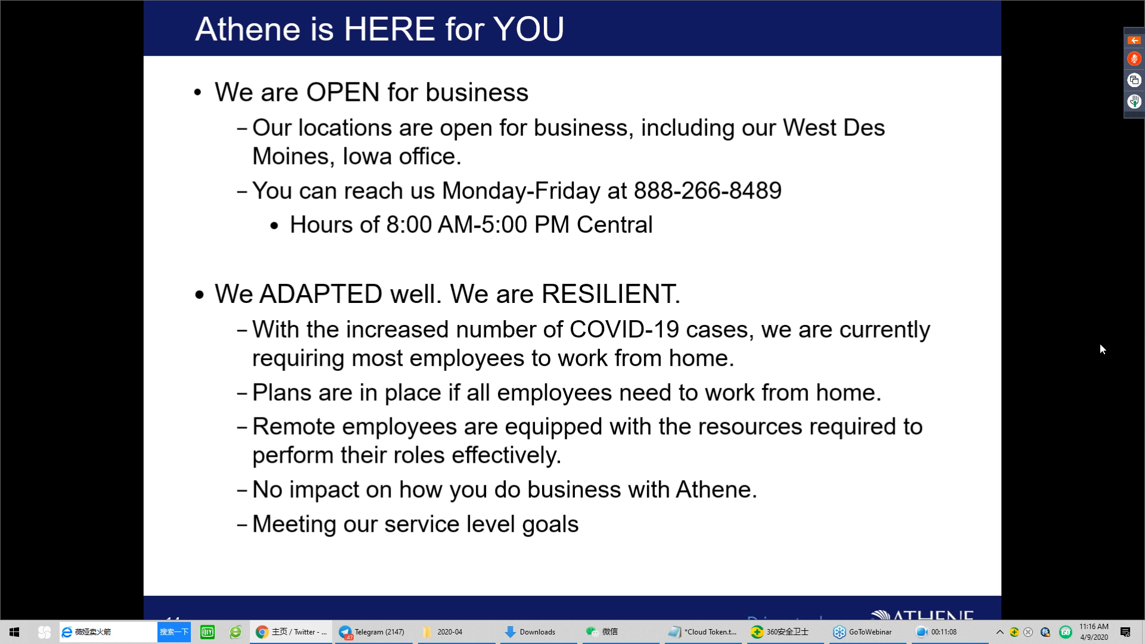
mouse_move(1104, 344)
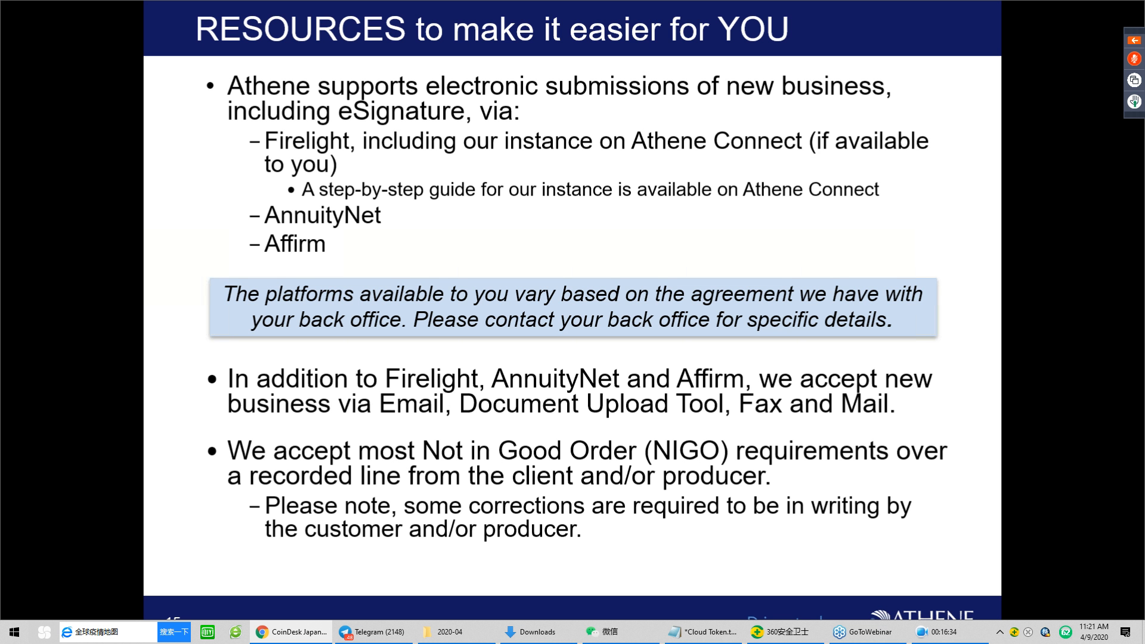
mouse_move(783, 224)
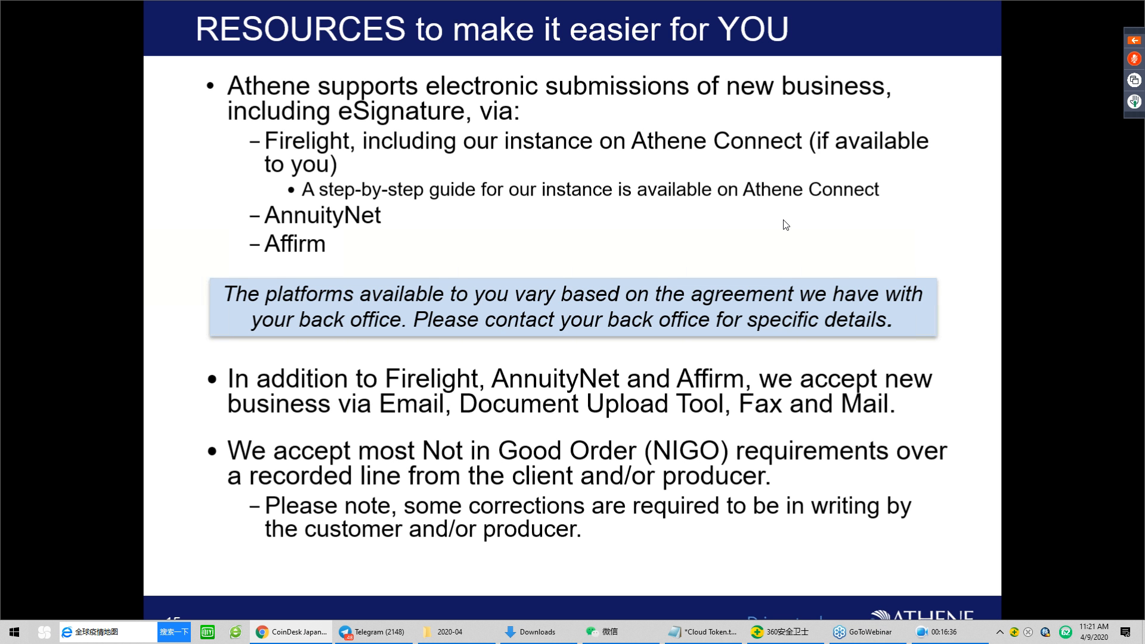
mouse_move(1133, 339)
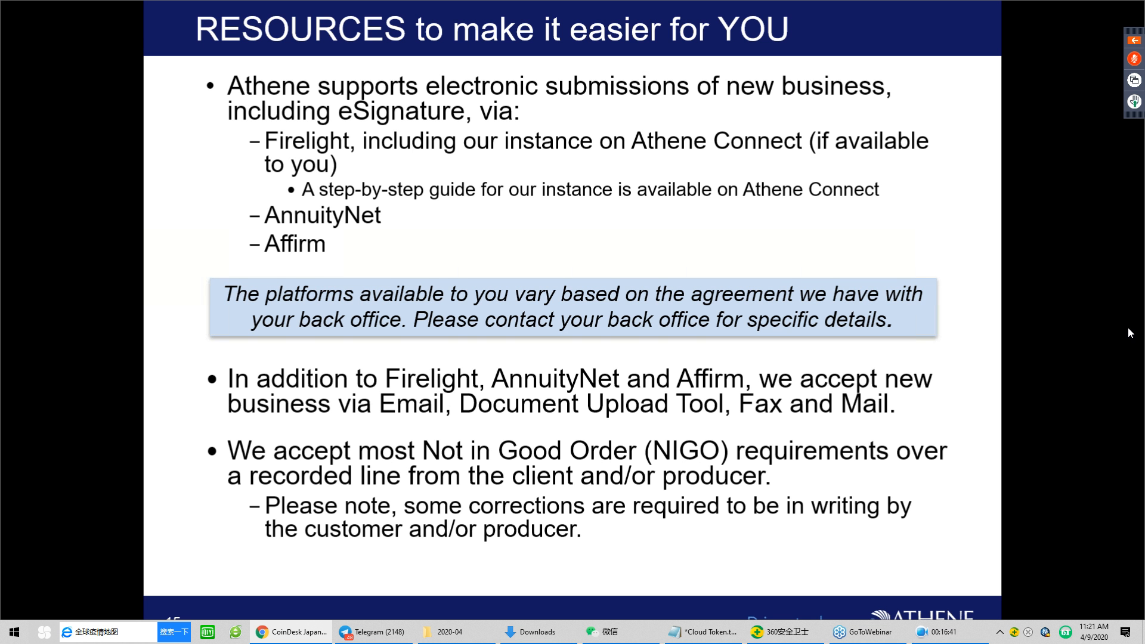
mouse_move(568, 415)
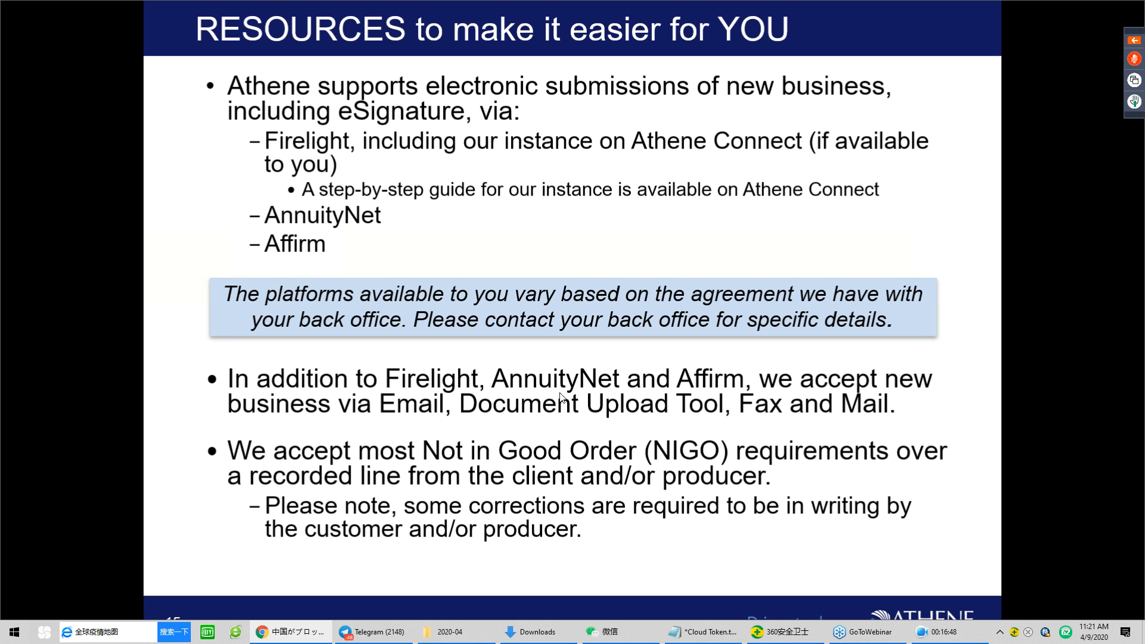
mouse_move(500, 399)
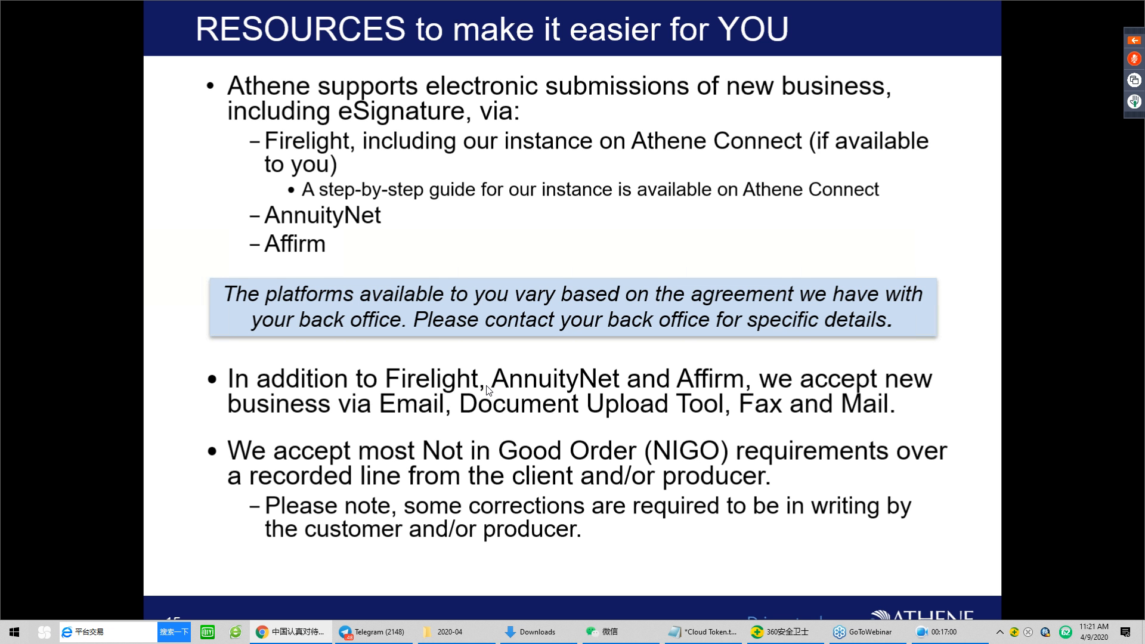
mouse_move(489, 391)
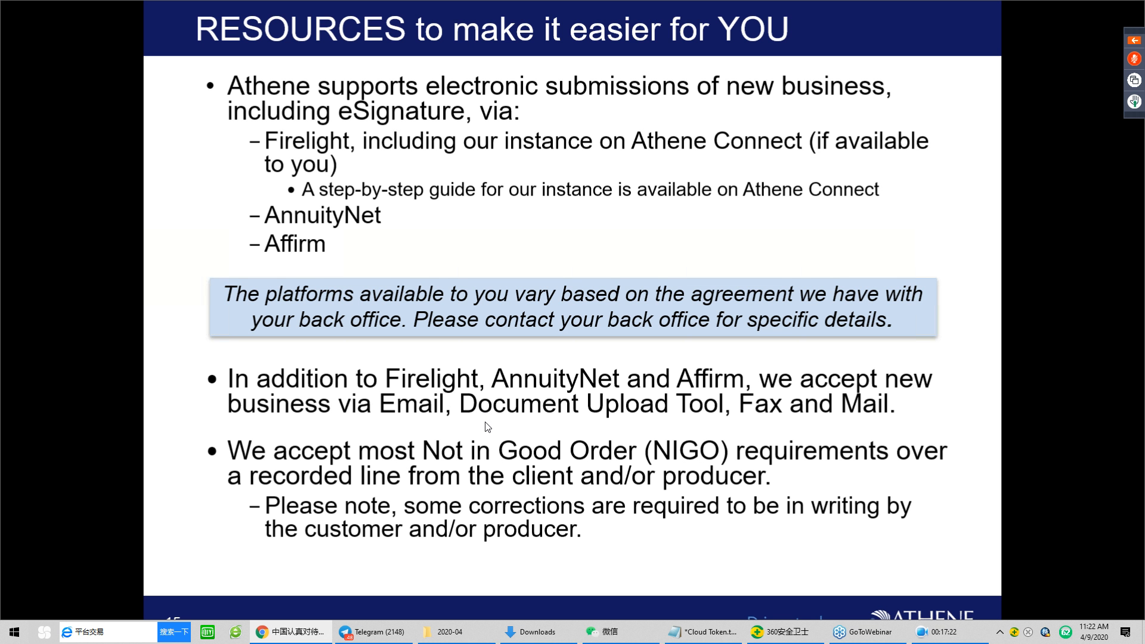
mouse_move(670, 277)
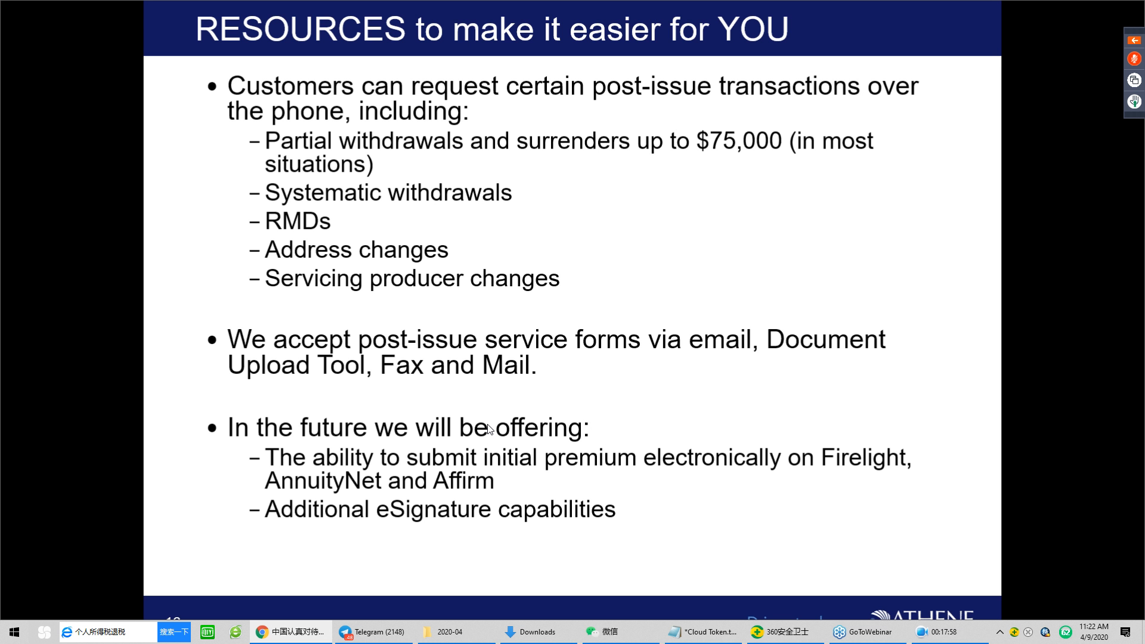
mouse_move(494, 456)
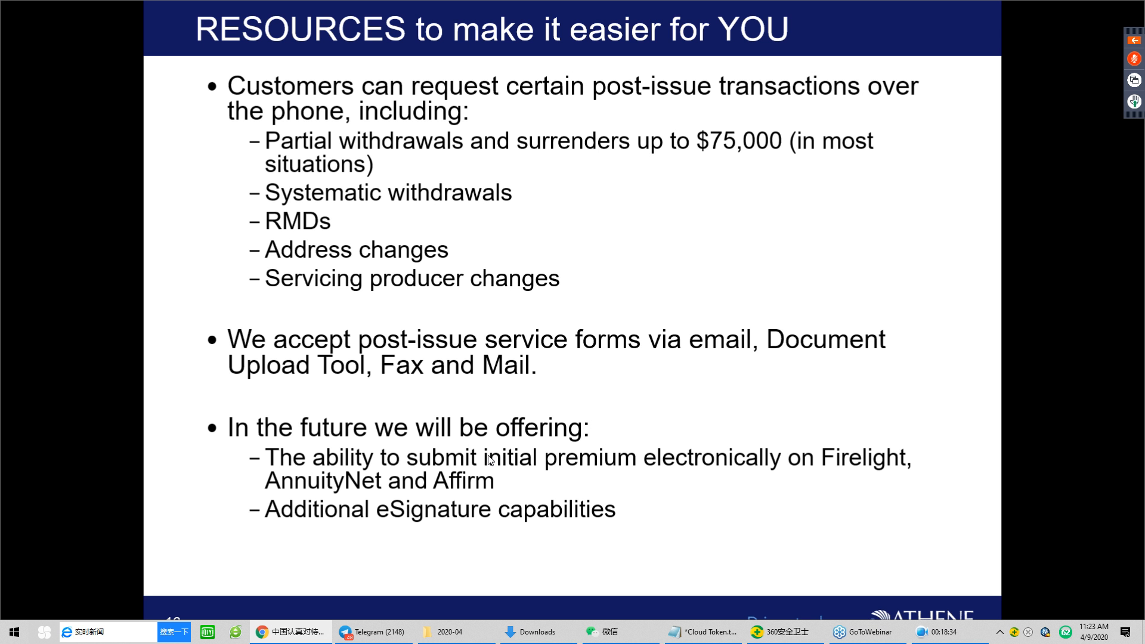
mouse_move(490, 472)
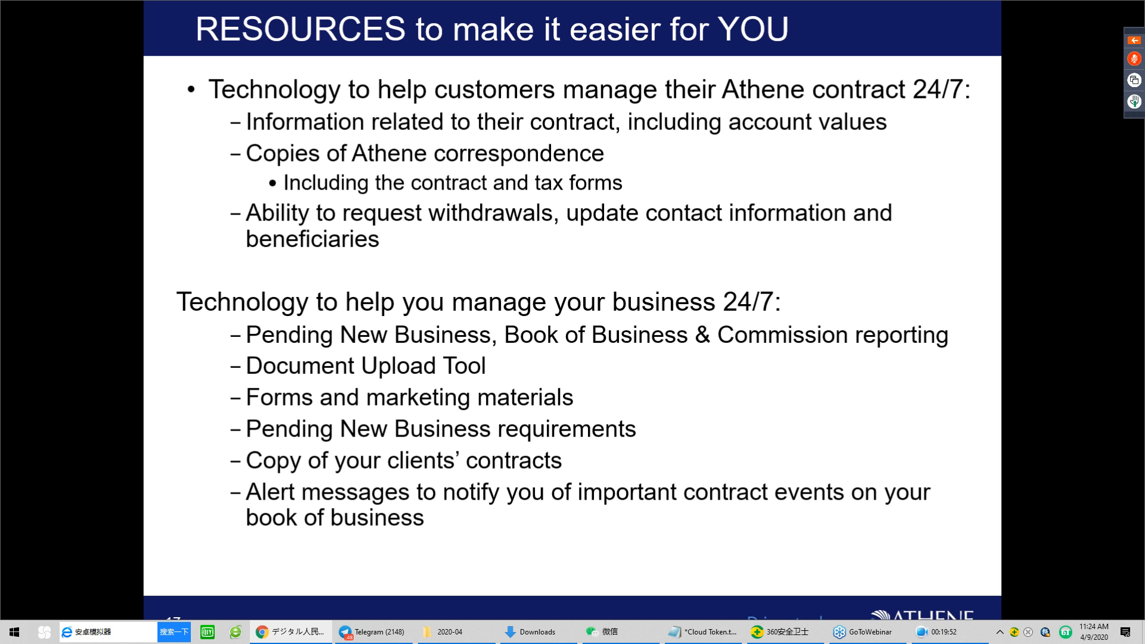
mouse_move(488, 482)
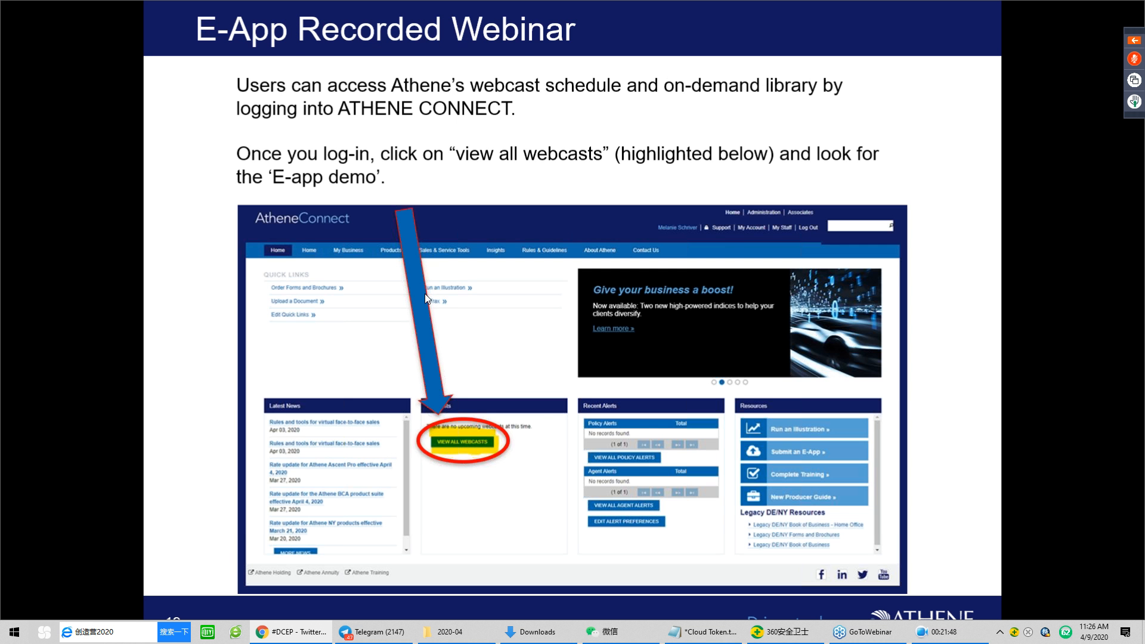
mouse_move(629, 176)
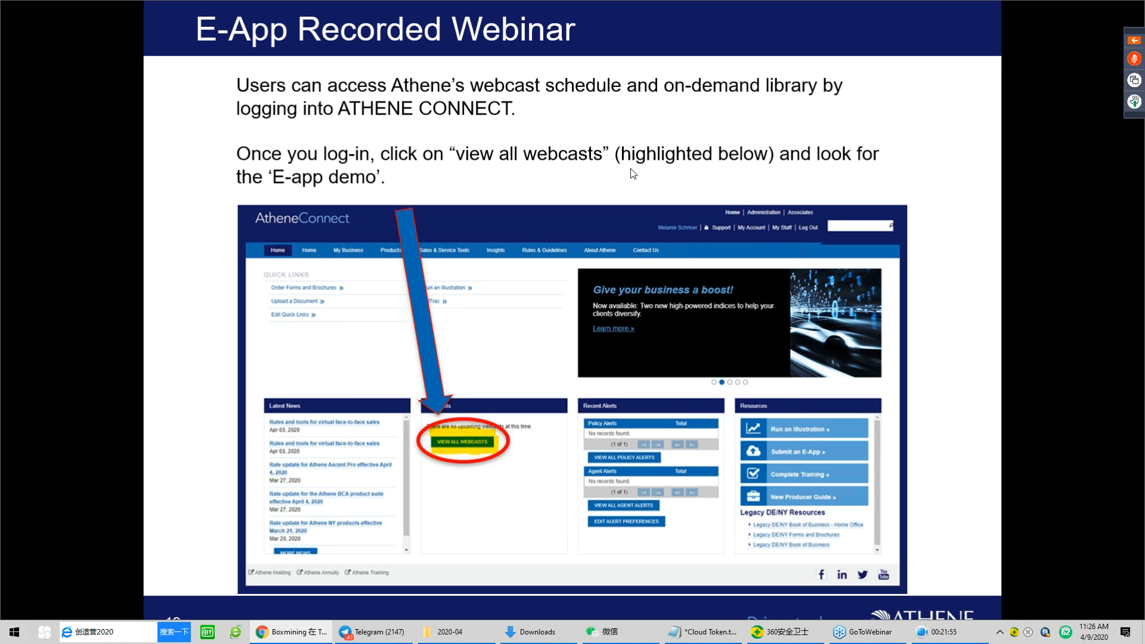
mouse_move(634, 180)
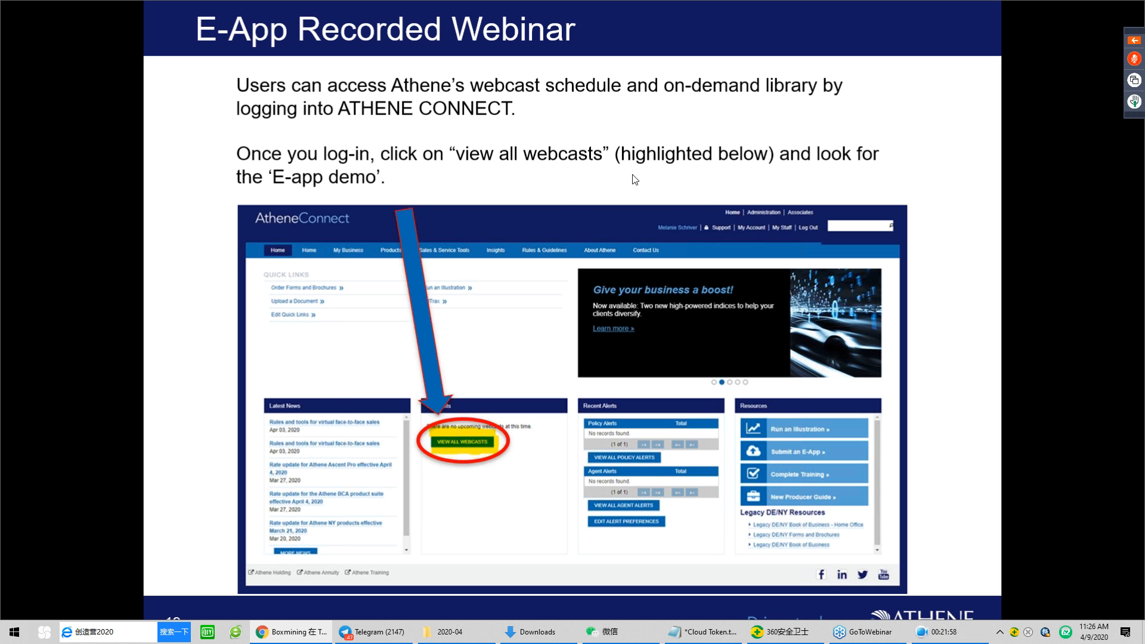
mouse_move(632, 183)
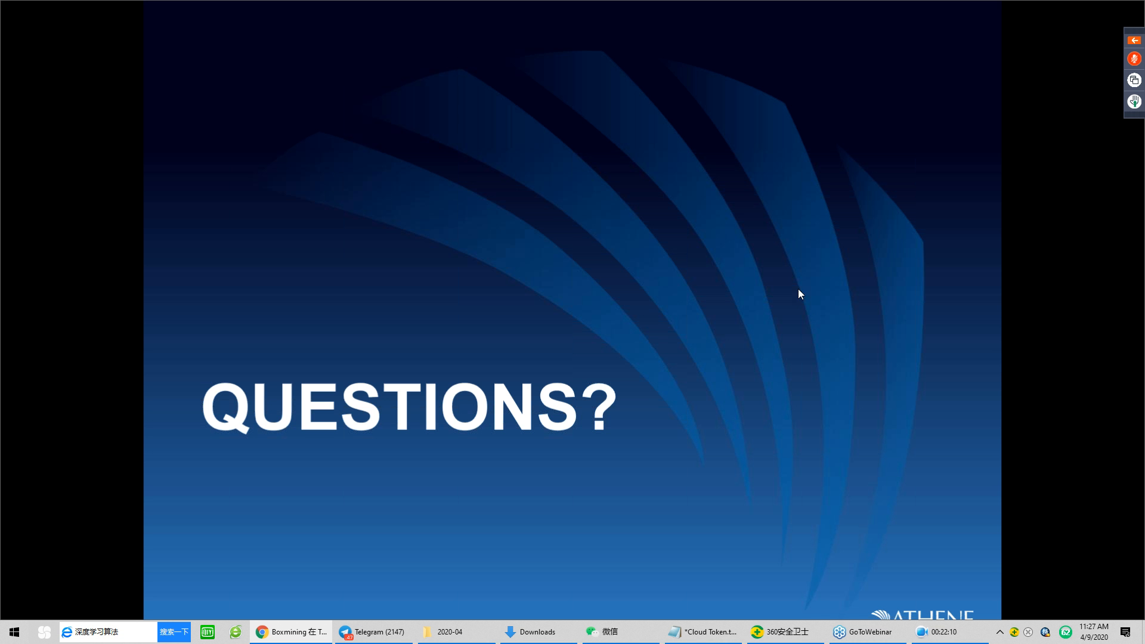
mouse_move(803, 370)
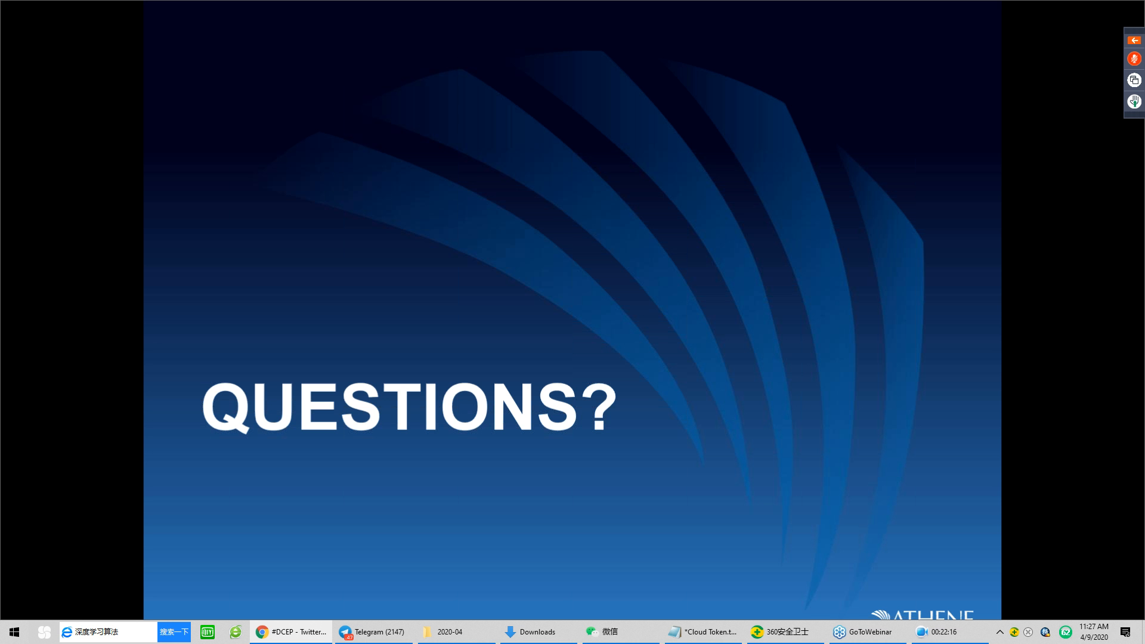
mouse_move(853, 346)
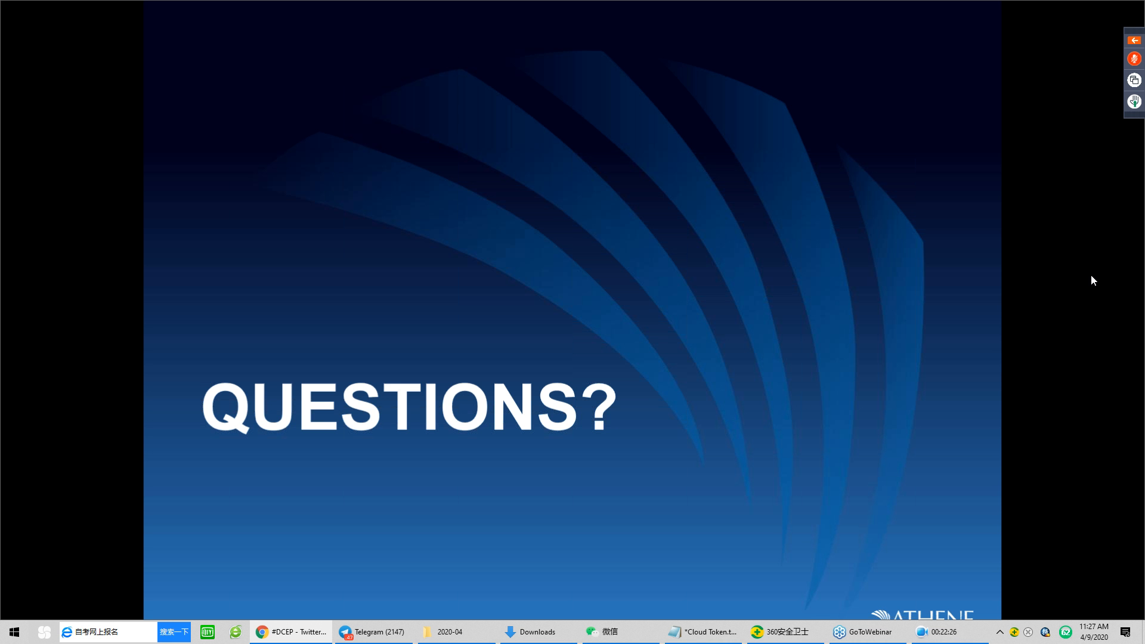
mouse_move(1140, 341)
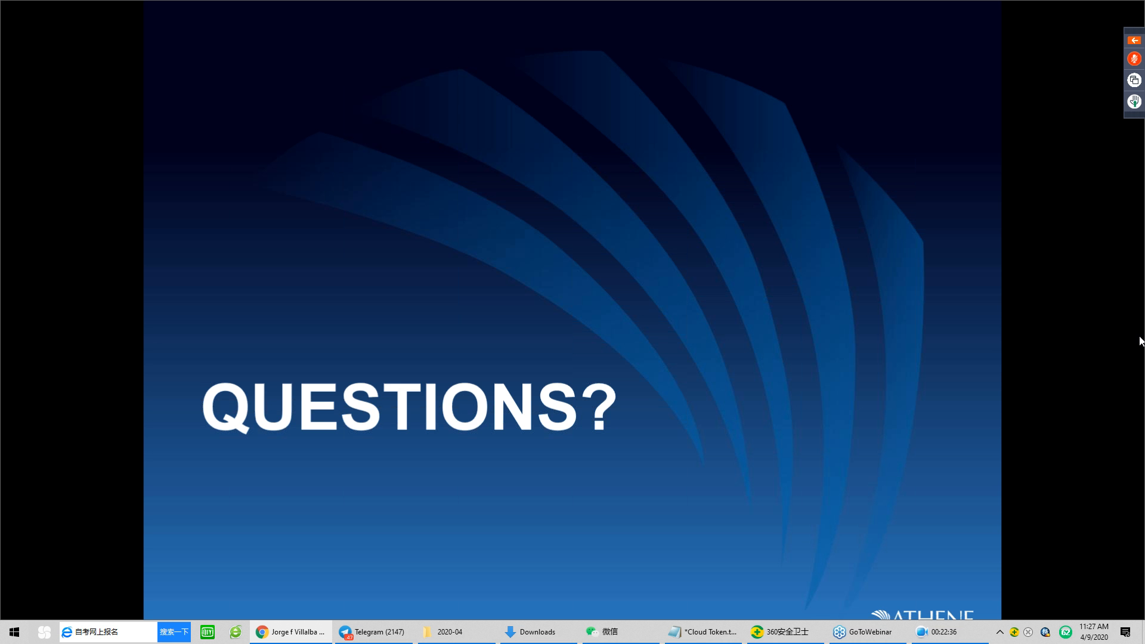
mouse_move(553, 444)
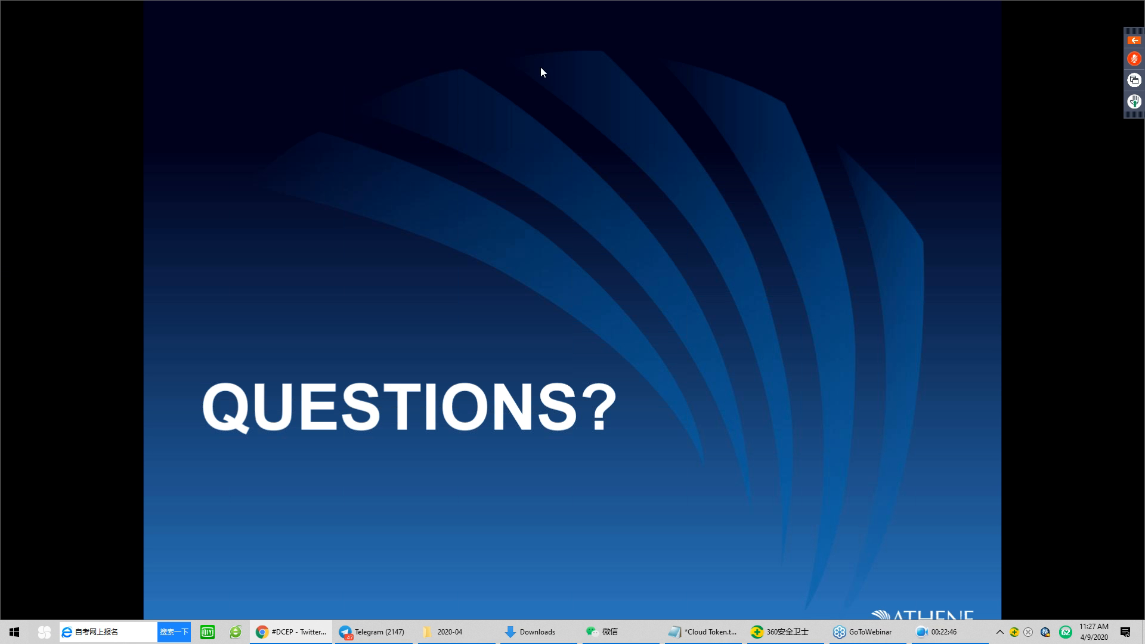
mouse_move(605, 289)
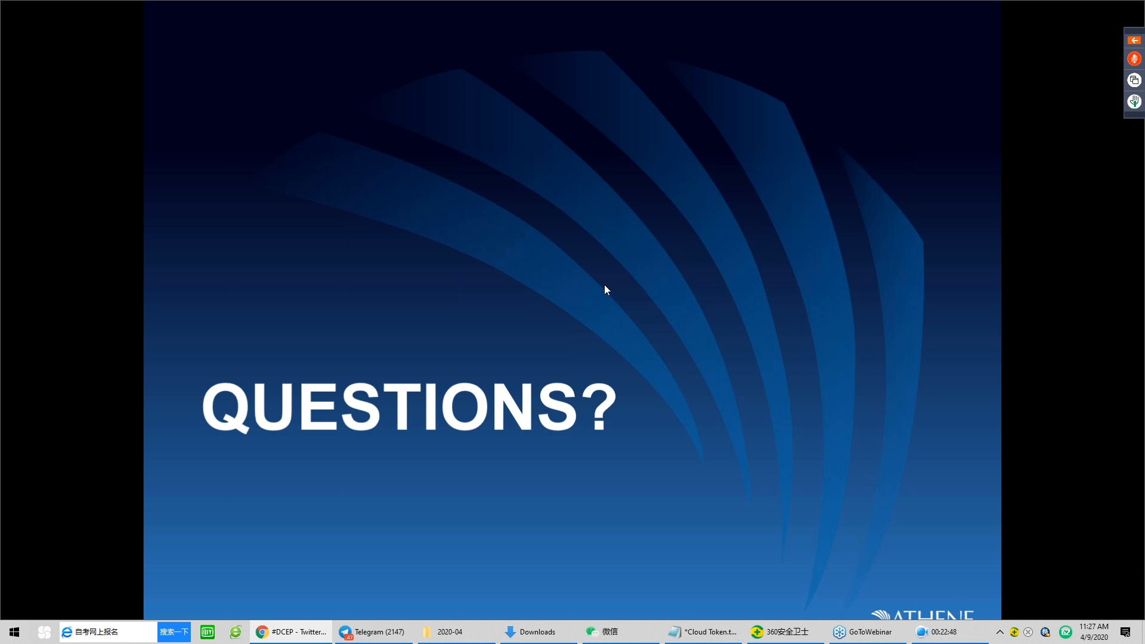
mouse_move(541, 346)
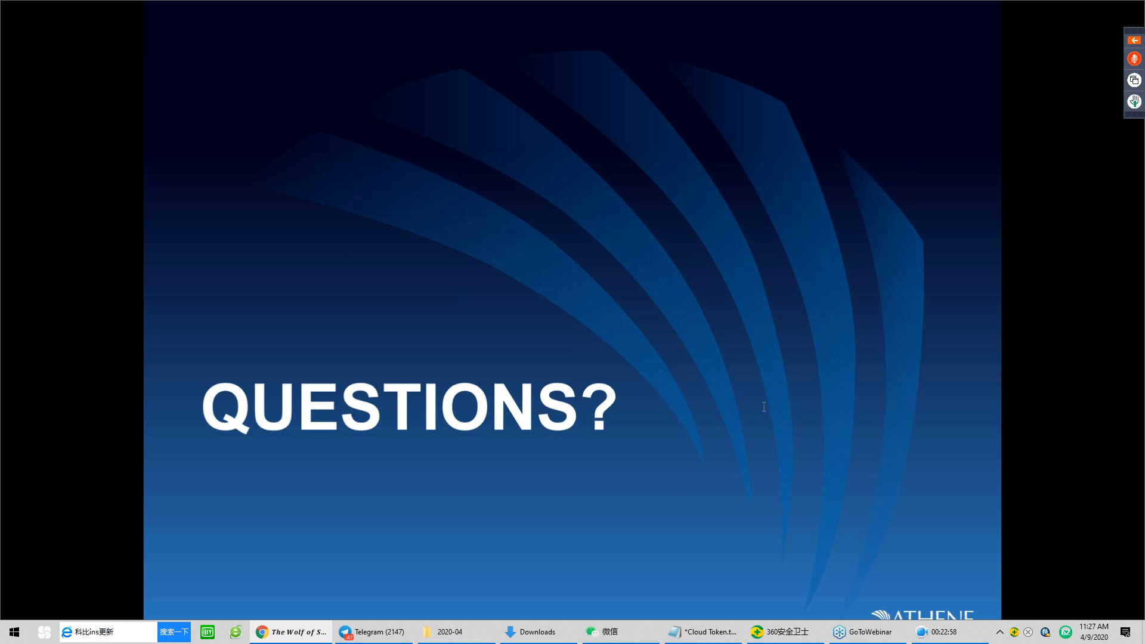
mouse_move(589, 214)
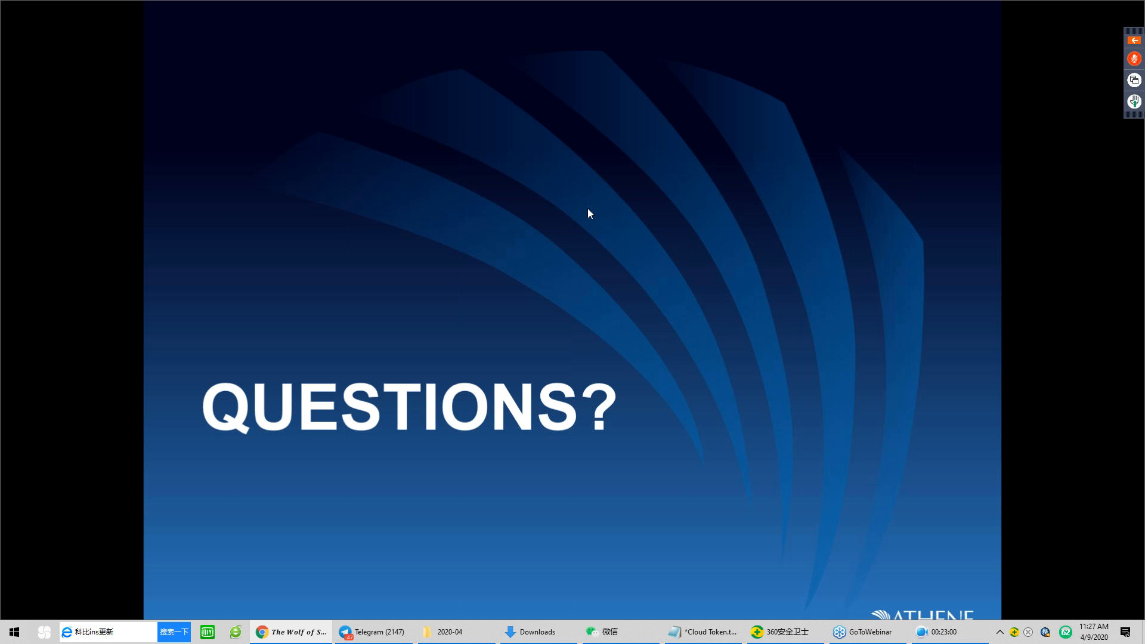
mouse_move(570, 275)
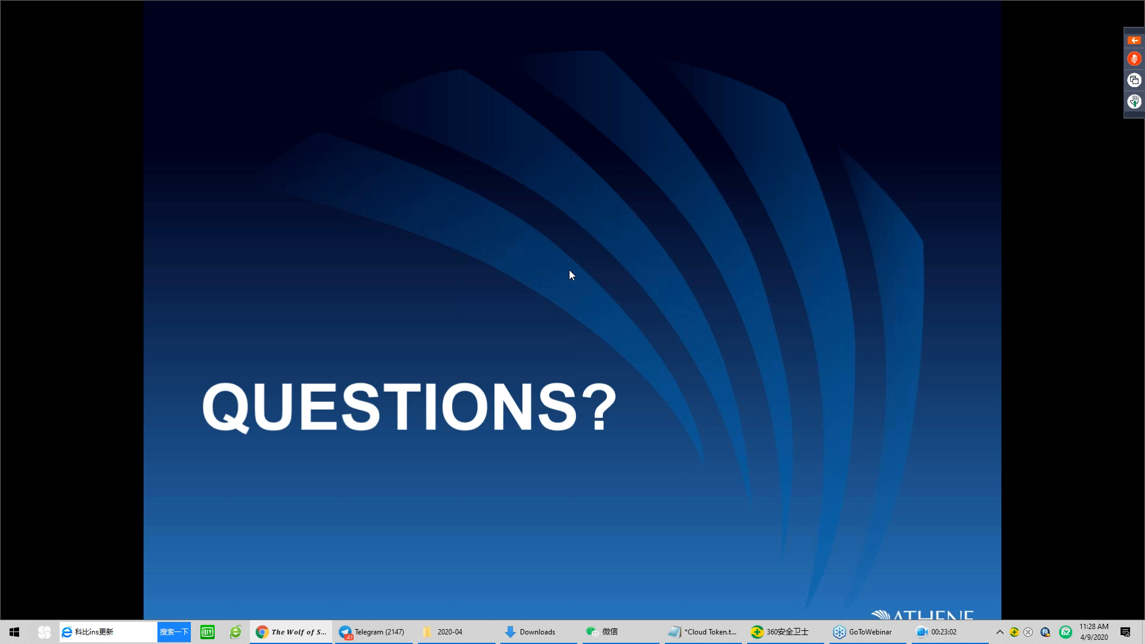
mouse_move(511, 319)
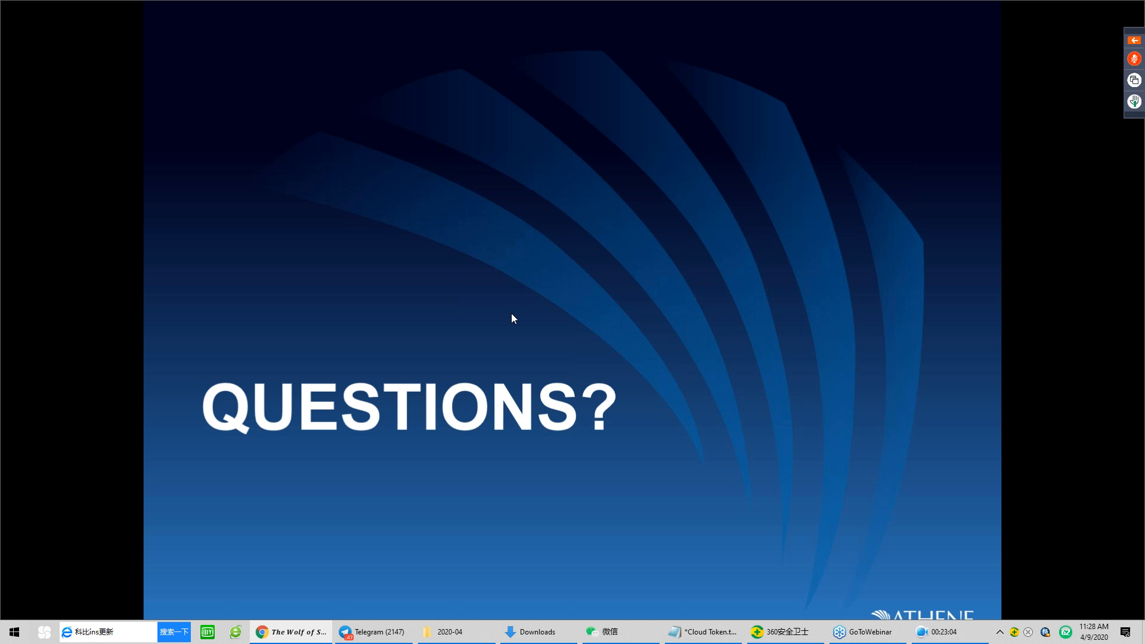
mouse_move(476, 417)
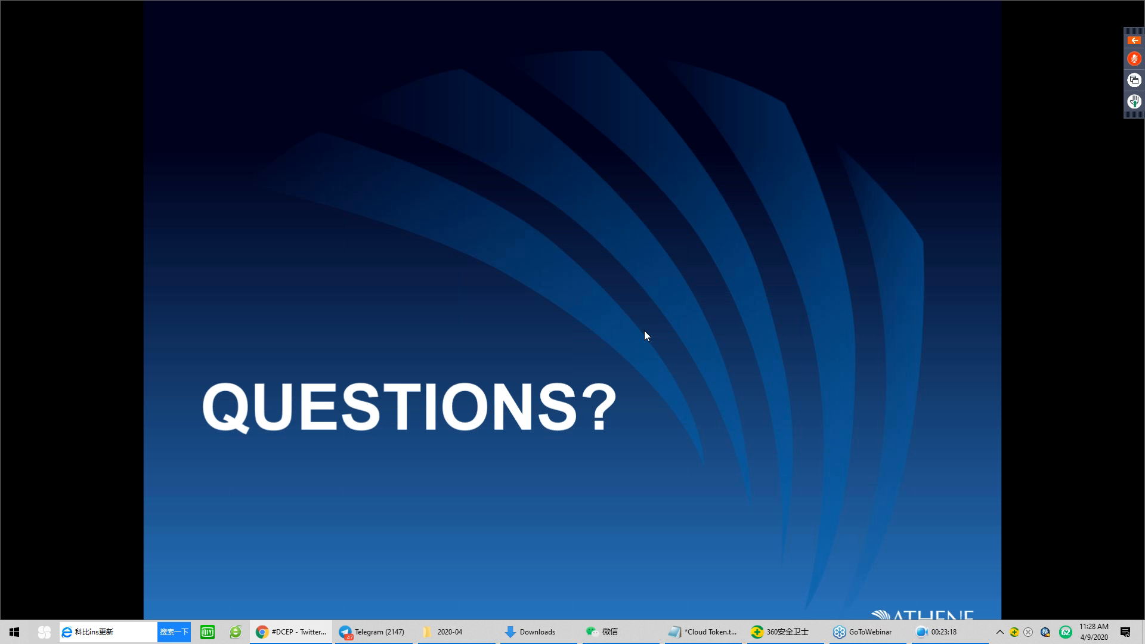
mouse_move(405, 407)
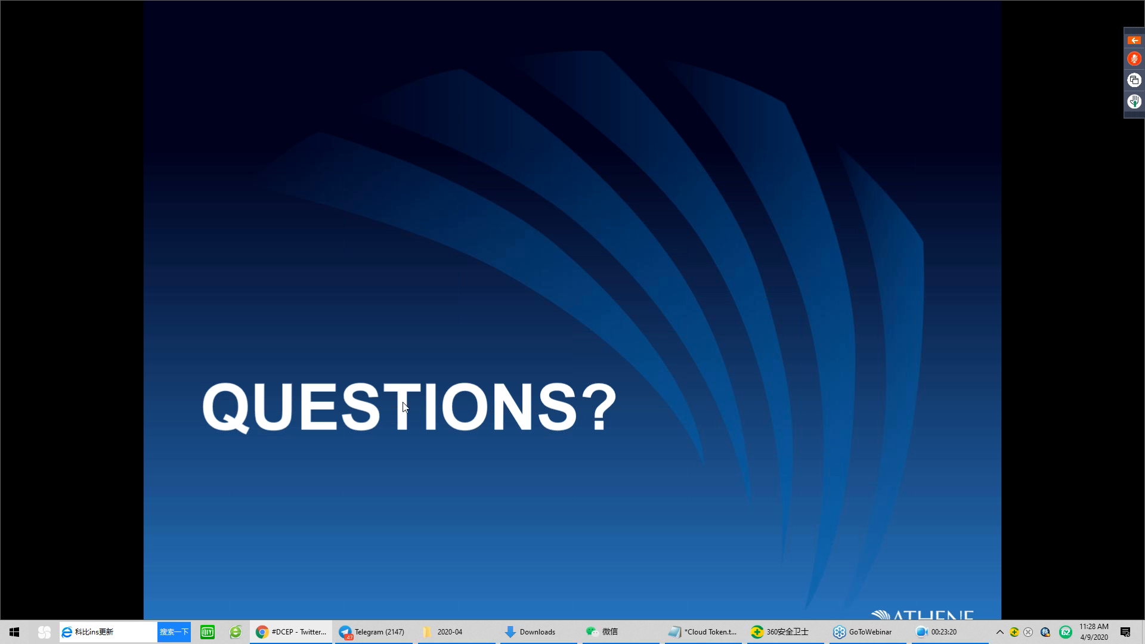
mouse_move(430, 395)
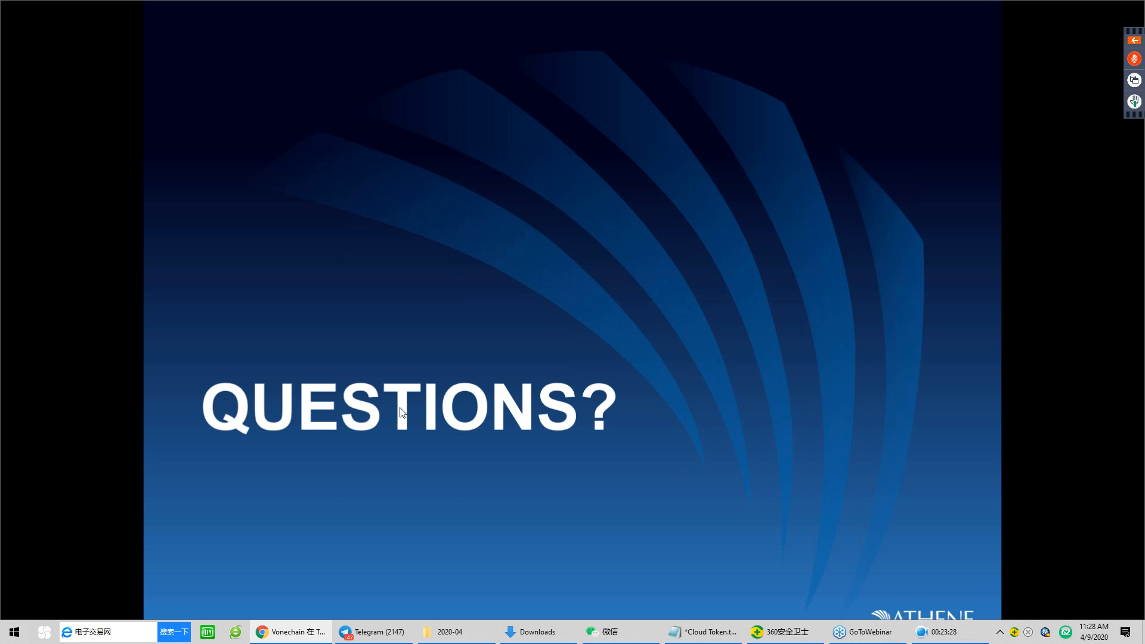
mouse_move(406, 312)
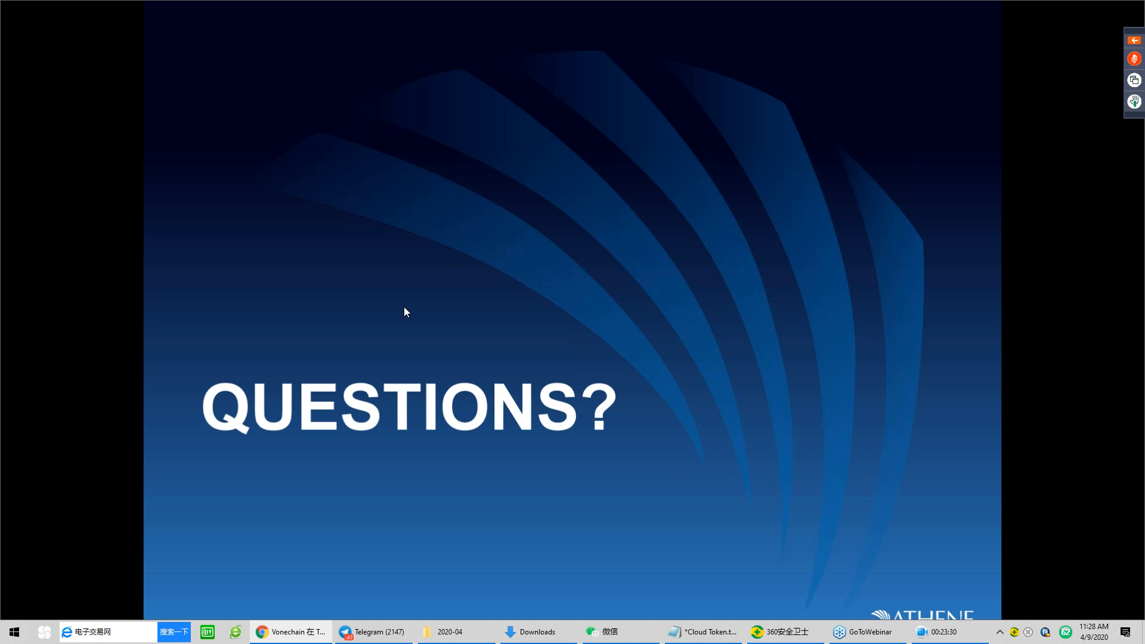
mouse_move(398, 289)
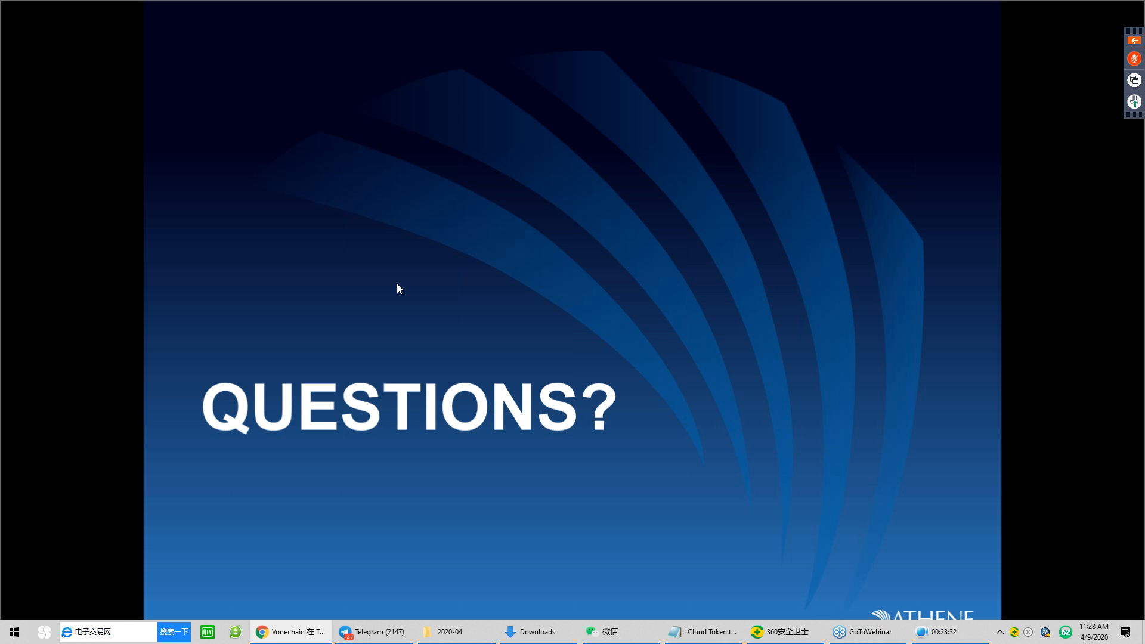
mouse_move(399, 310)
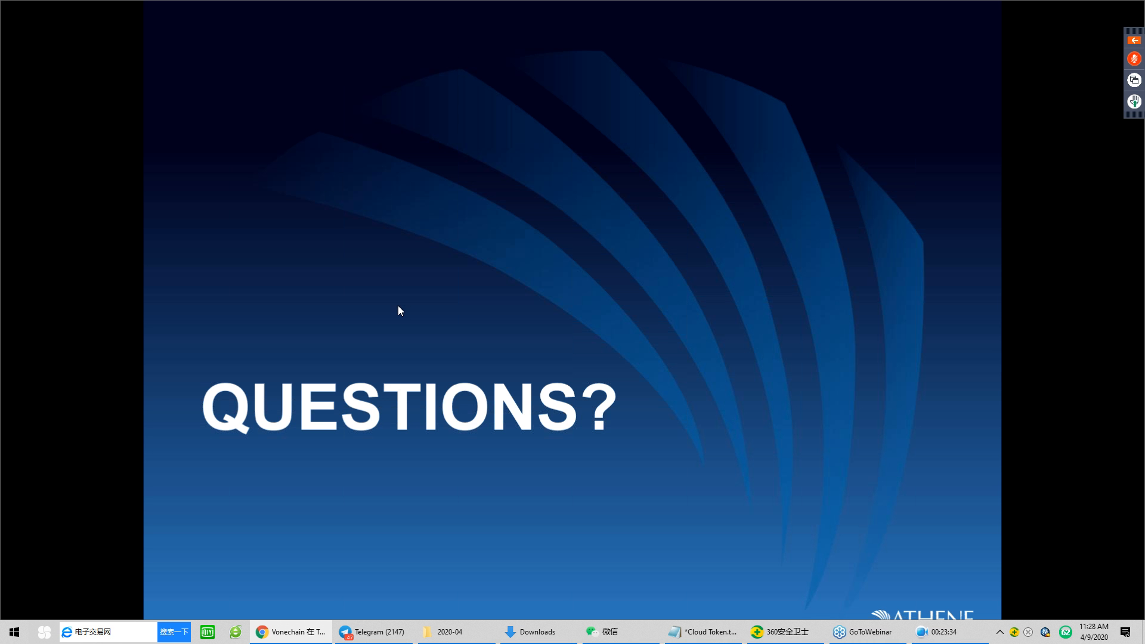
mouse_move(399, 325)
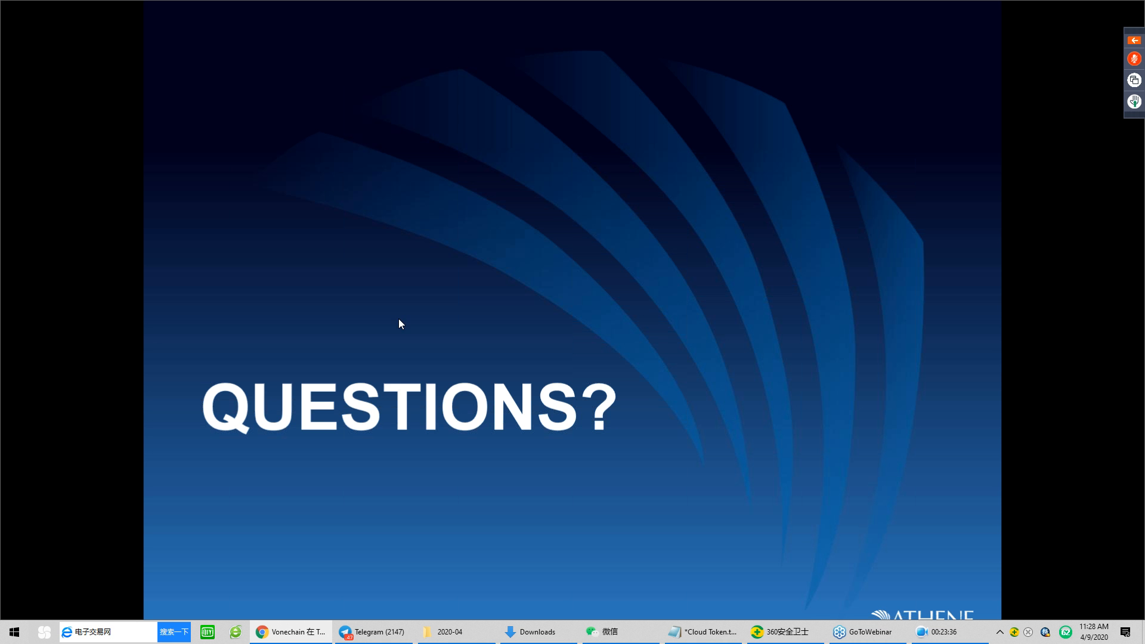
mouse_move(401, 338)
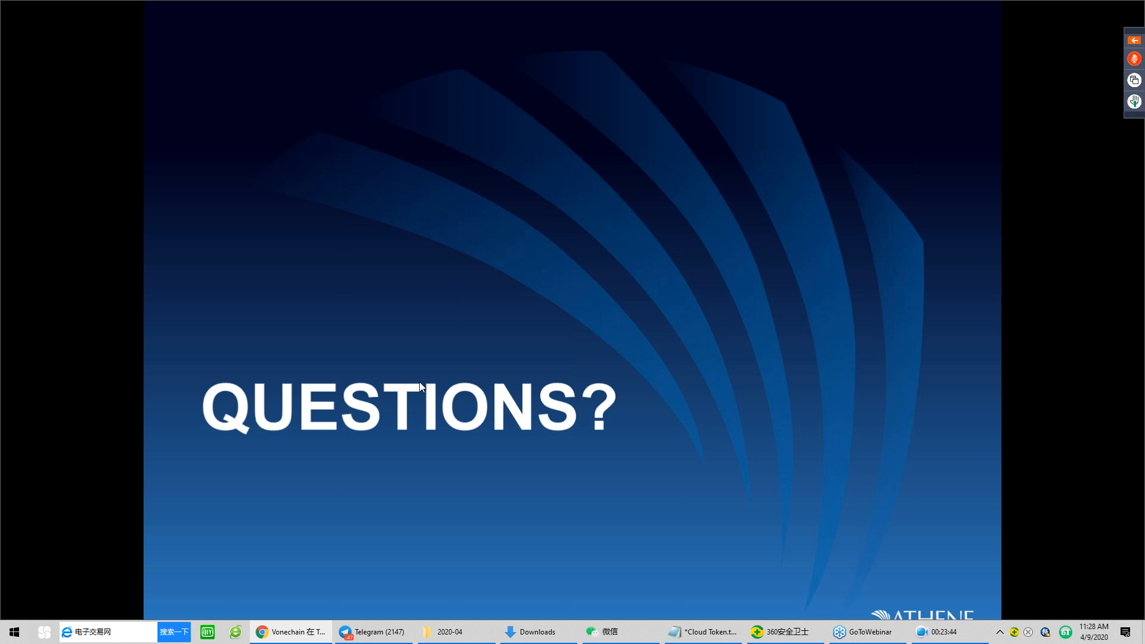
mouse_move(799, 283)
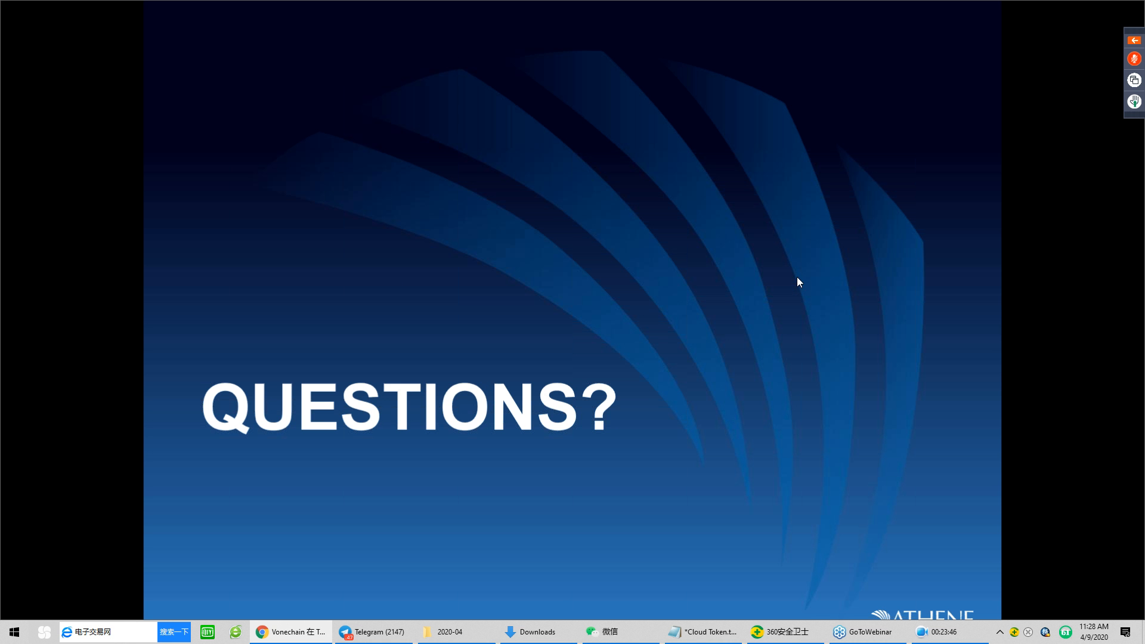
mouse_move(809, 388)
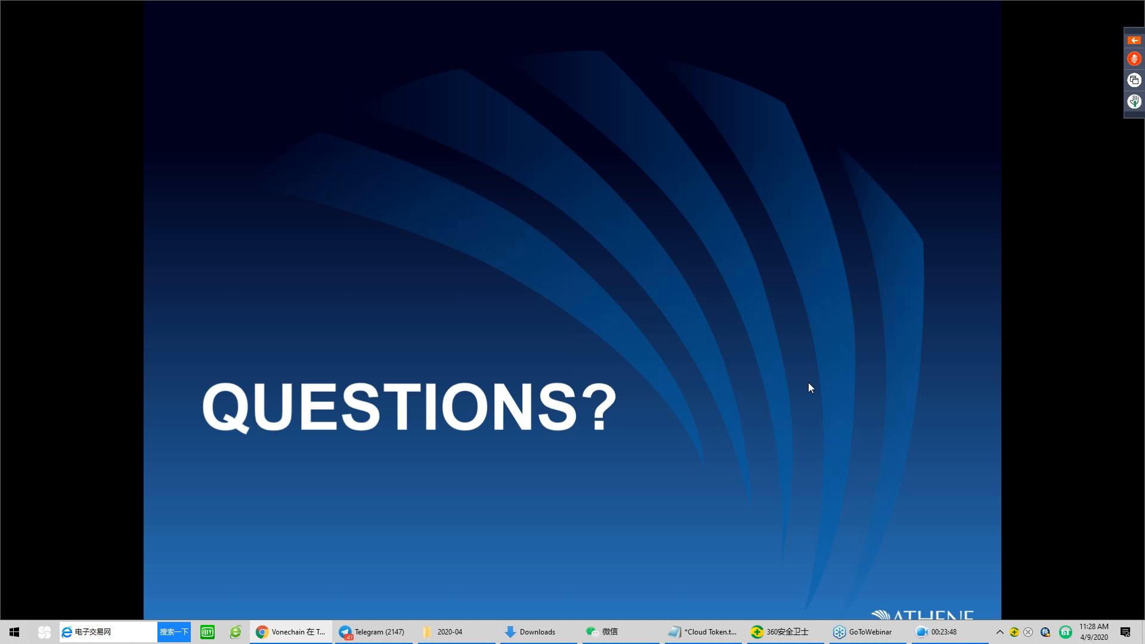
mouse_move(802, 422)
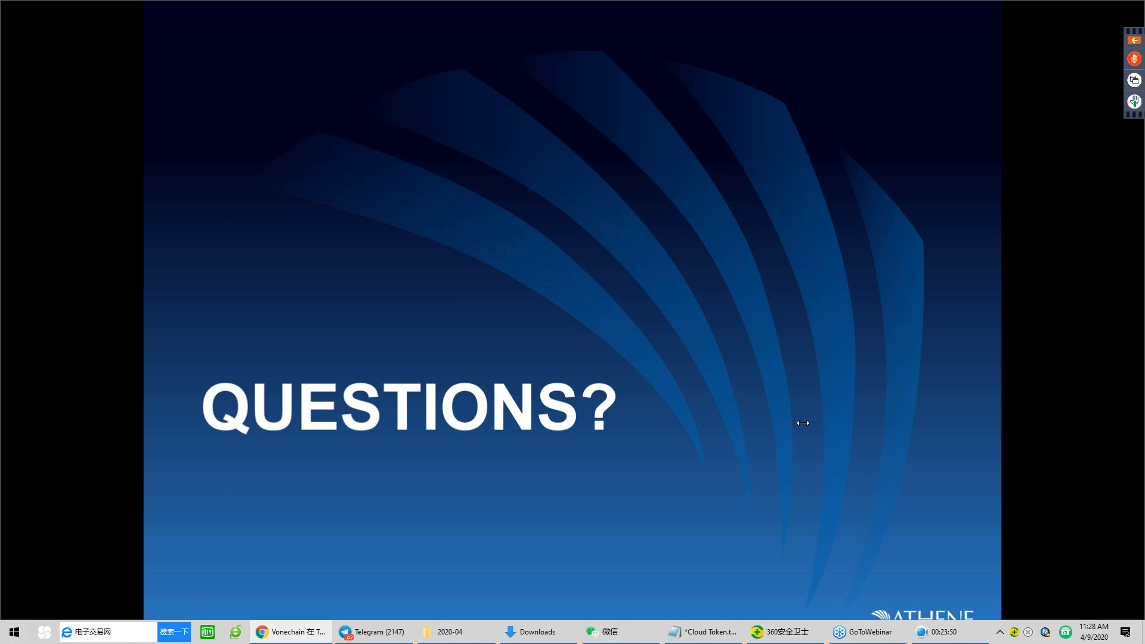
mouse_move(801, 348)
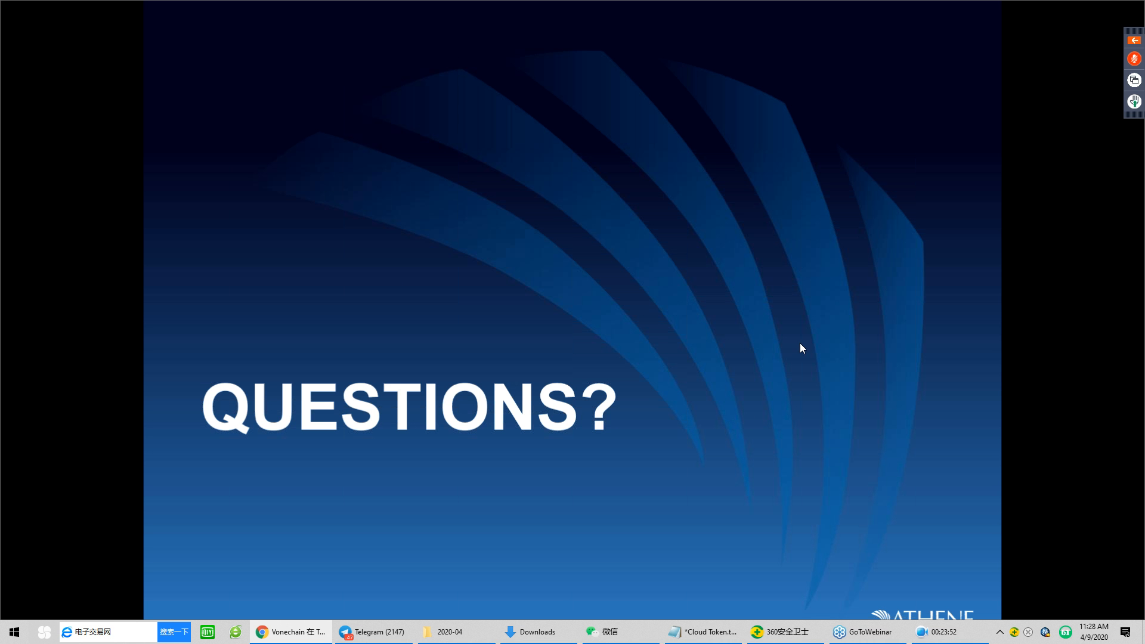
mouse_move(492, 136)
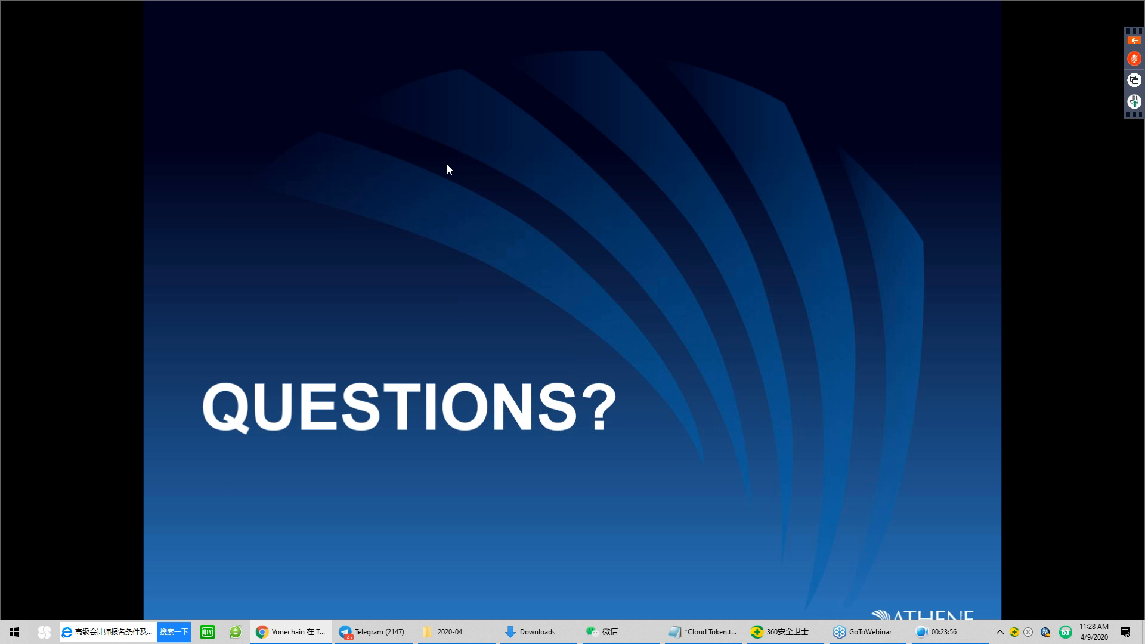
mouse_move(447, 197)
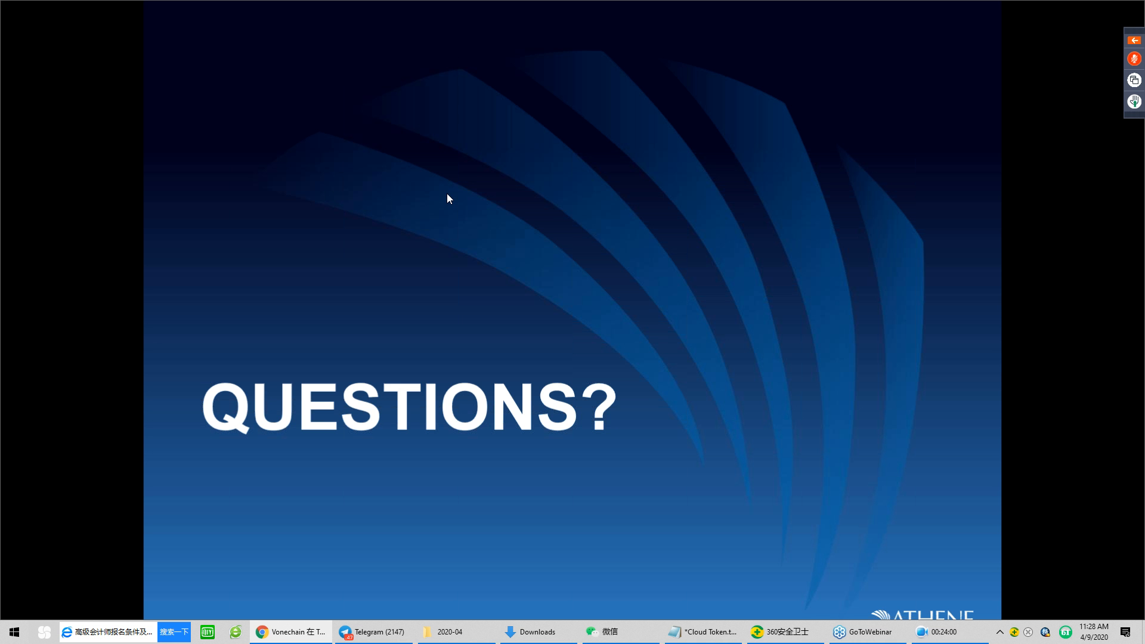
mouse_move(466, 216)
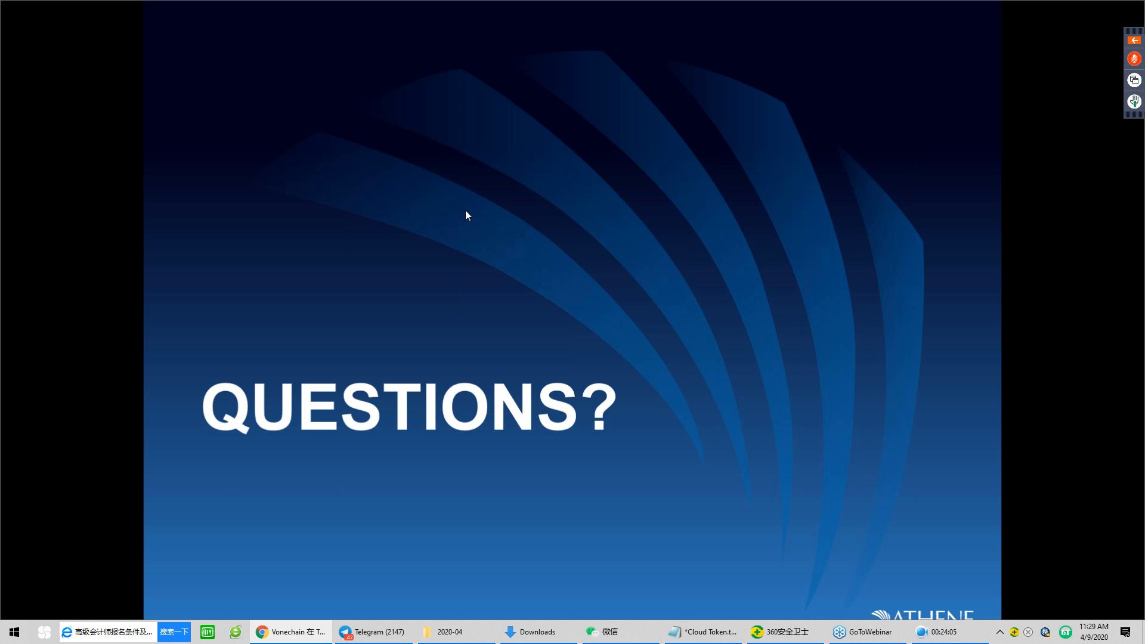
mouse_move(456, 215)
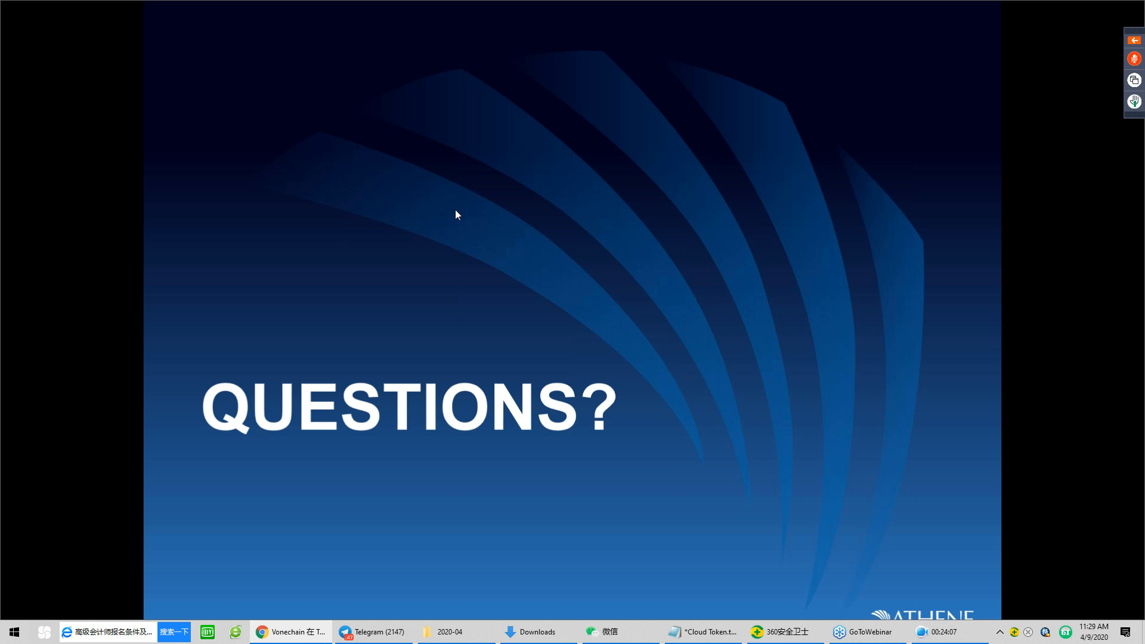
mouse_move(485, 168)
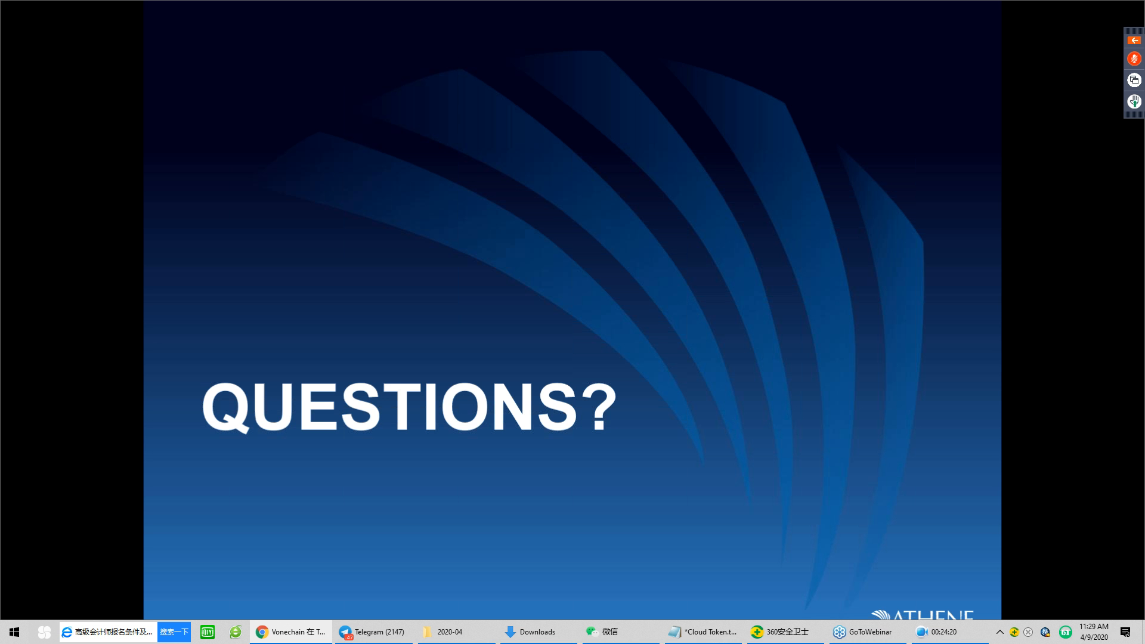
mouse_move(475, 259)
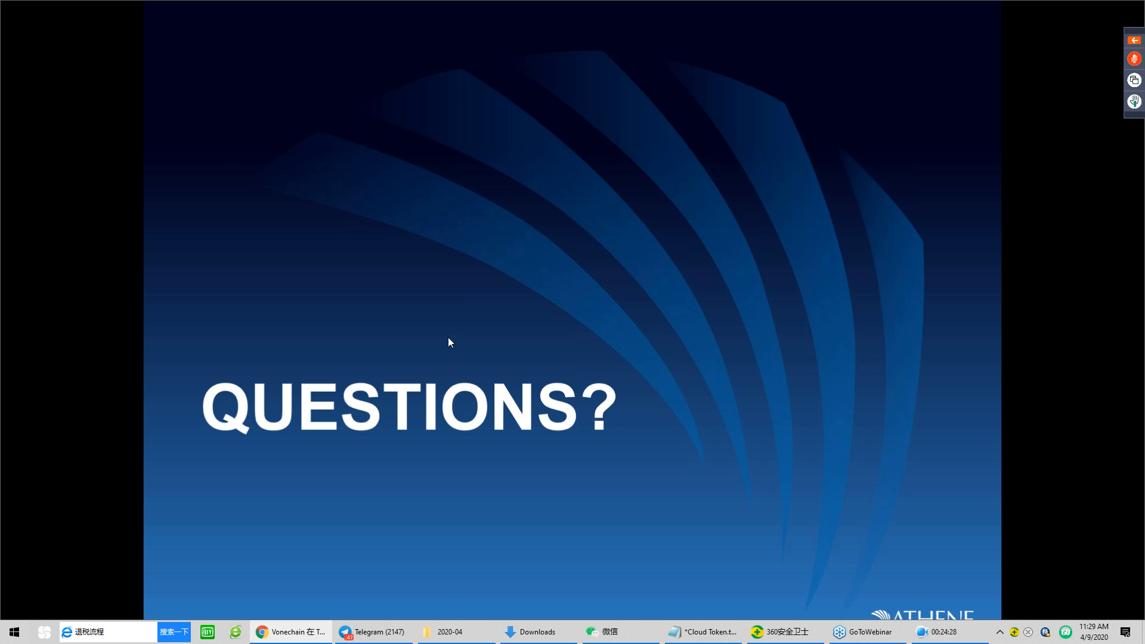
mouse_move(451, 396)
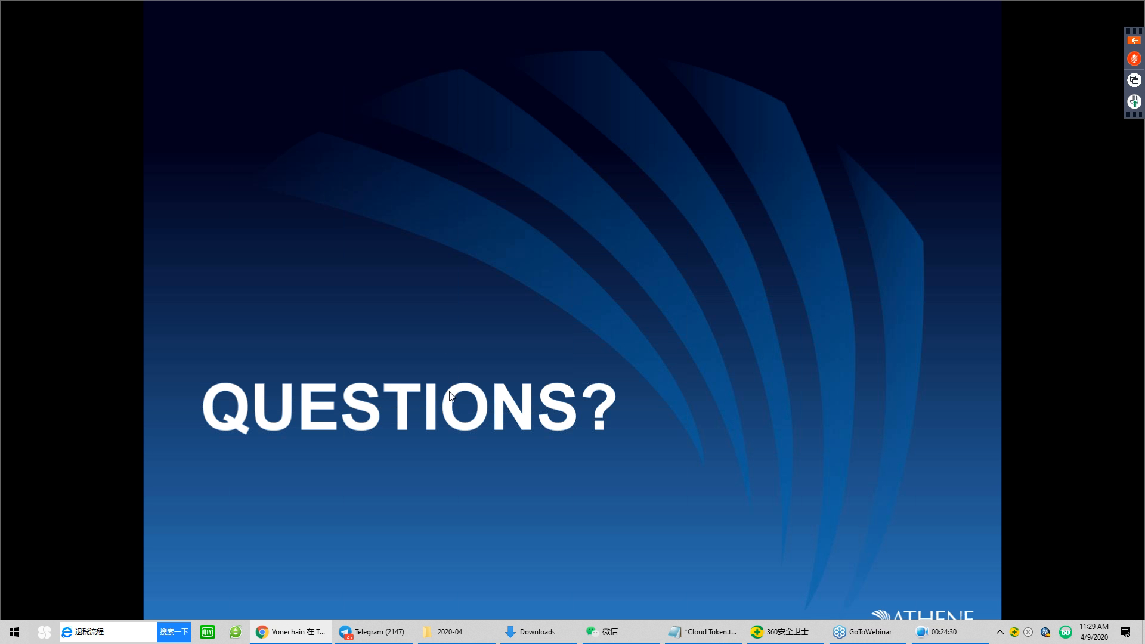
mouse_move(454, 415)
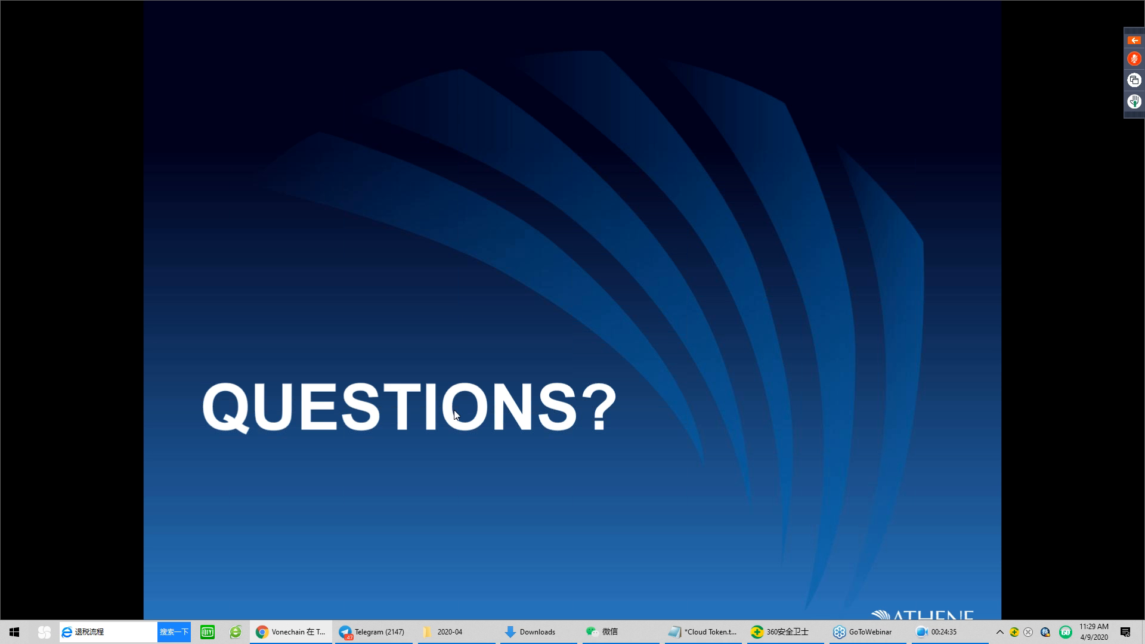
mouse_move(468, 401)
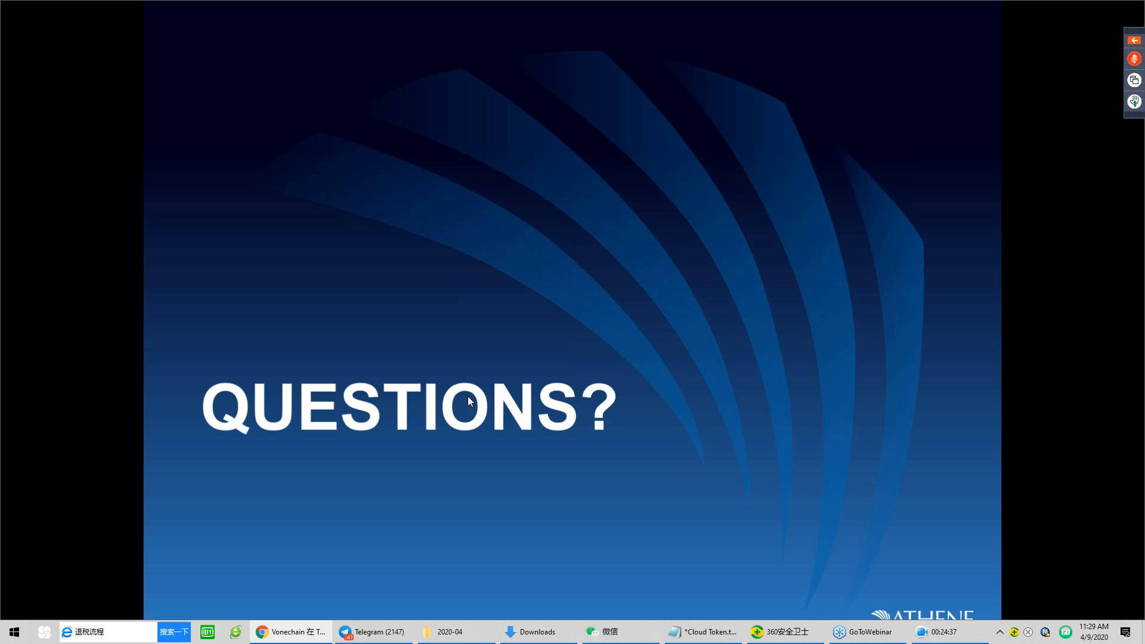
mouse_move(520, 395)
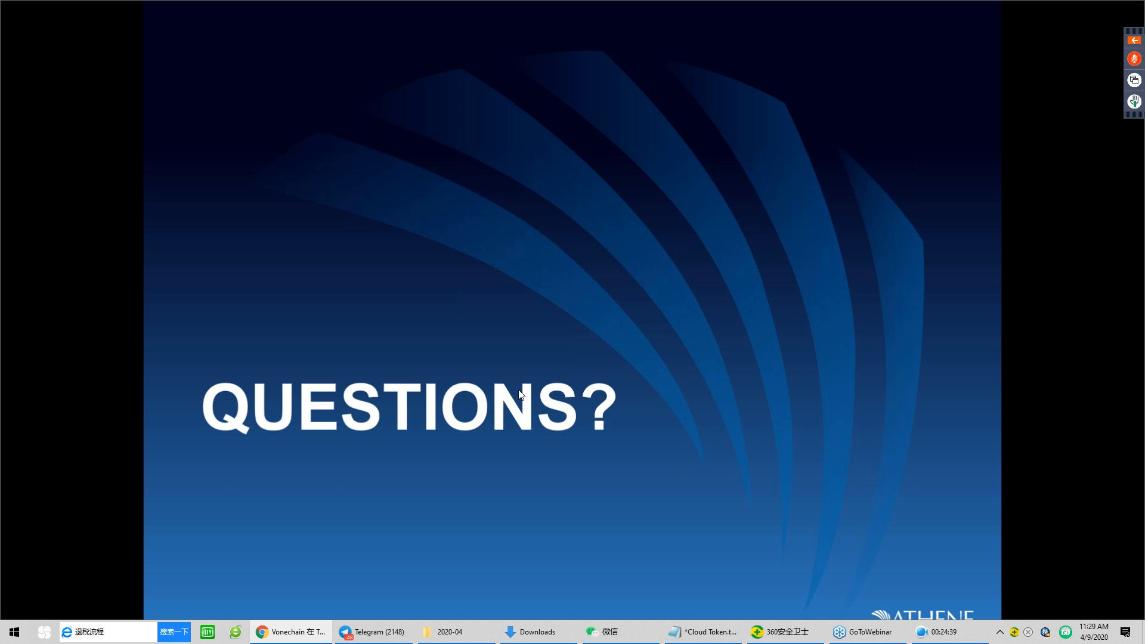
mouse_move(802, 290)
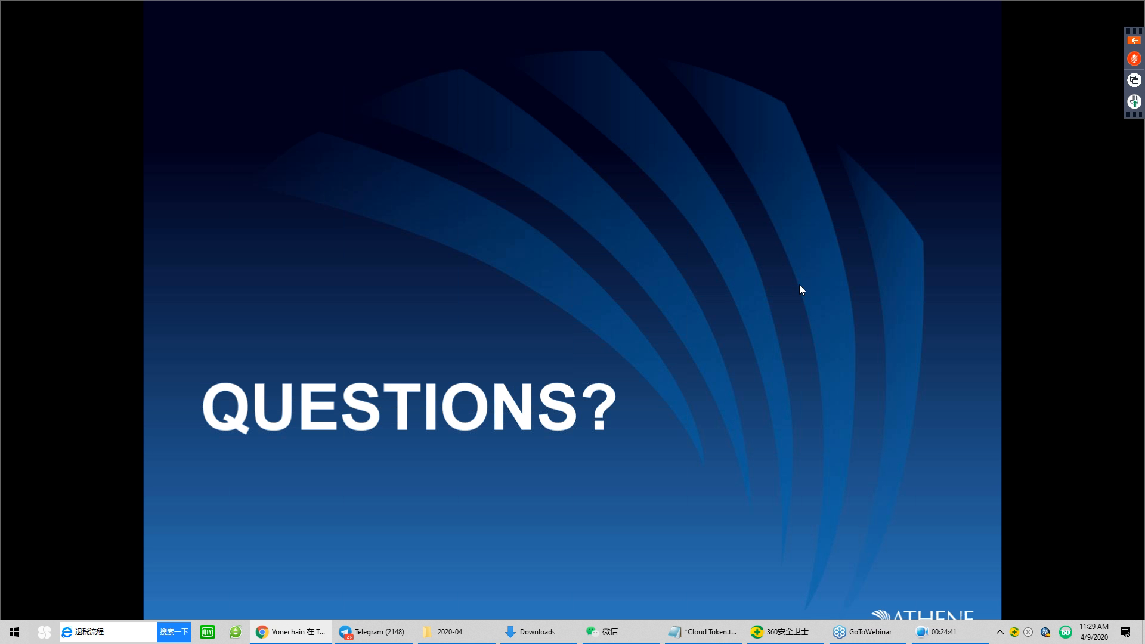
mouse_move(803, 248)
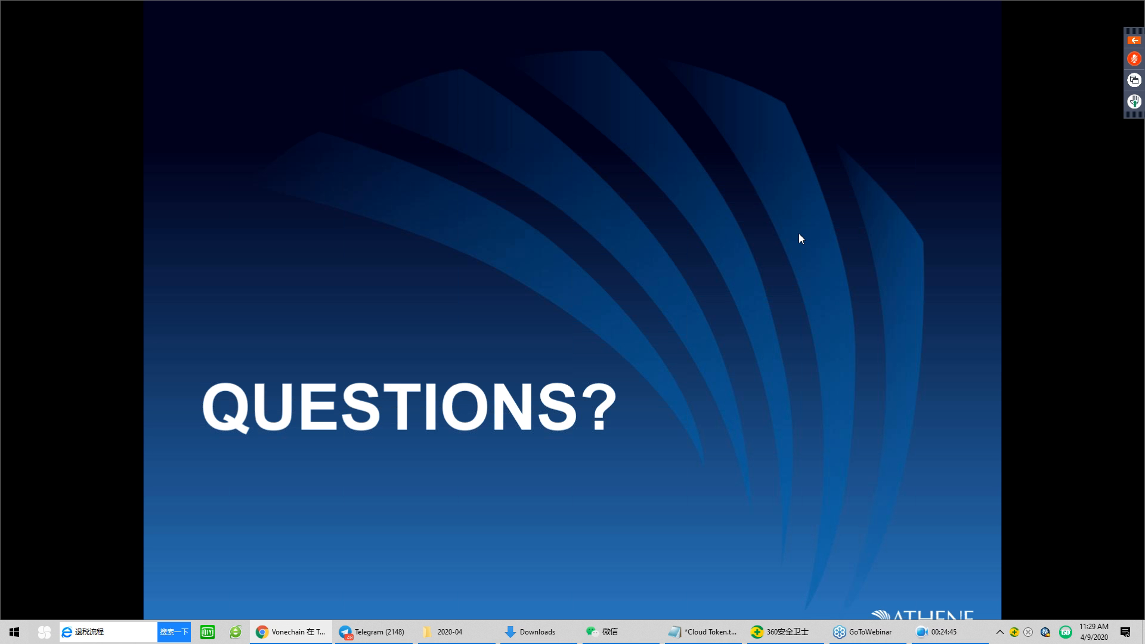
mouse_move(463, 222)
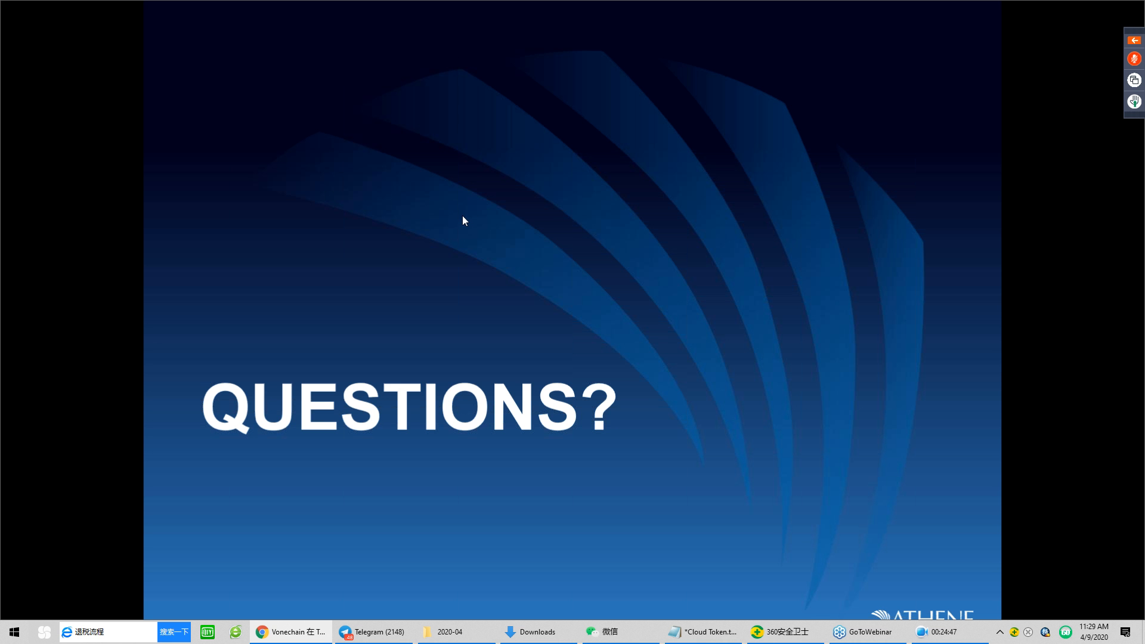
mouse_move(457, 255)
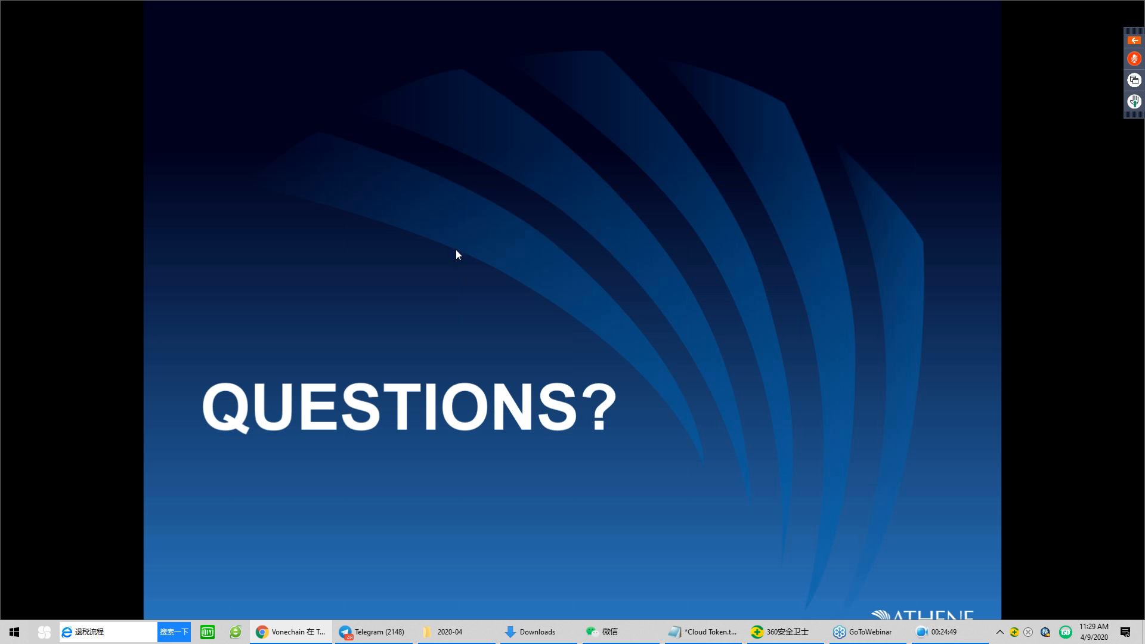
mouse_move(456, 288)
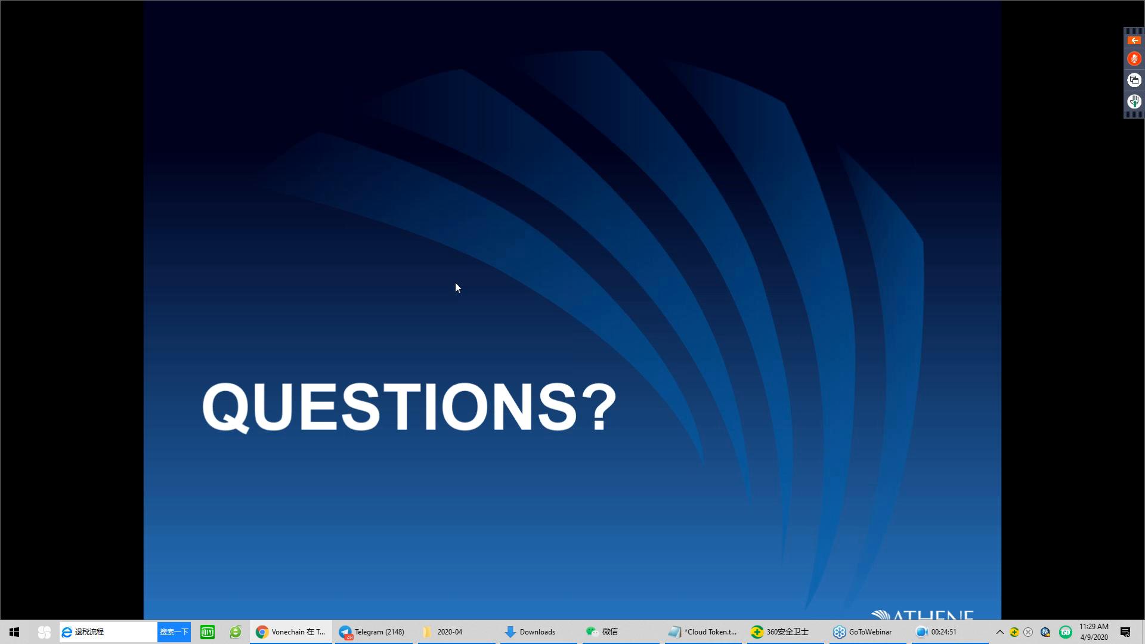
mouse_move(445, 329)
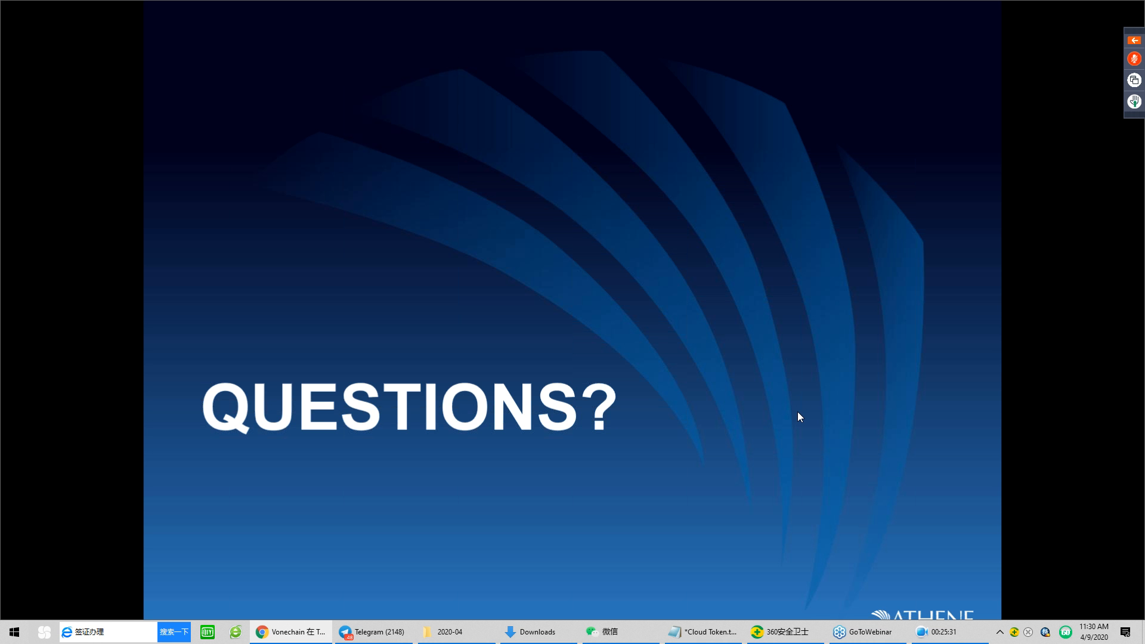
mouse_move(466, 311)
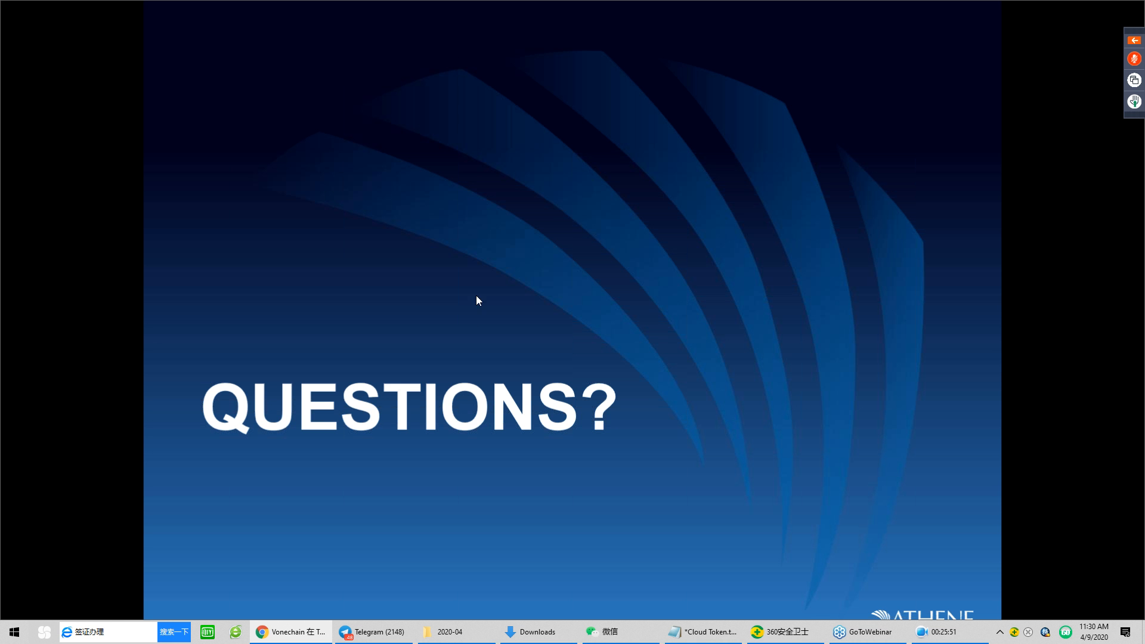
mouse_move(465, 324)
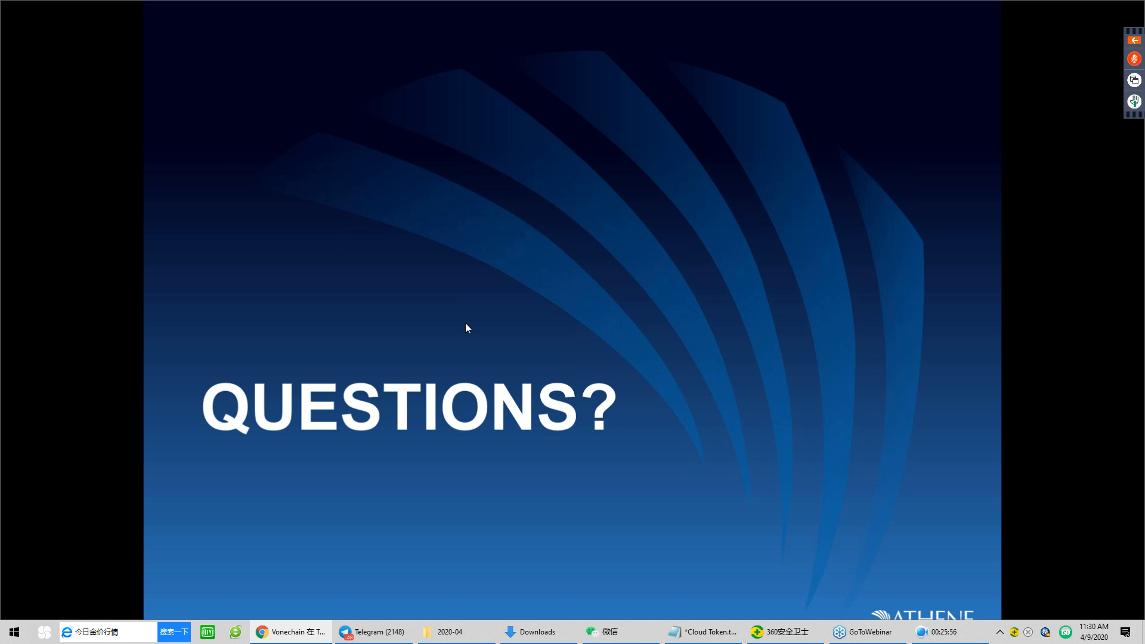
mouse_move(477, 315)
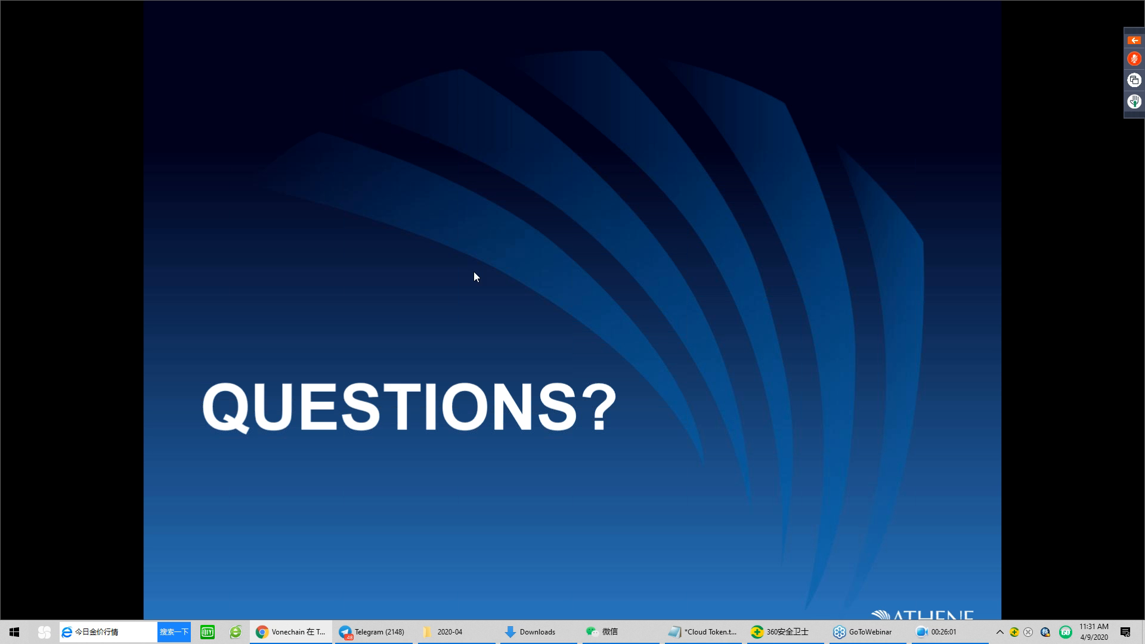
mouse_move(499, 365)
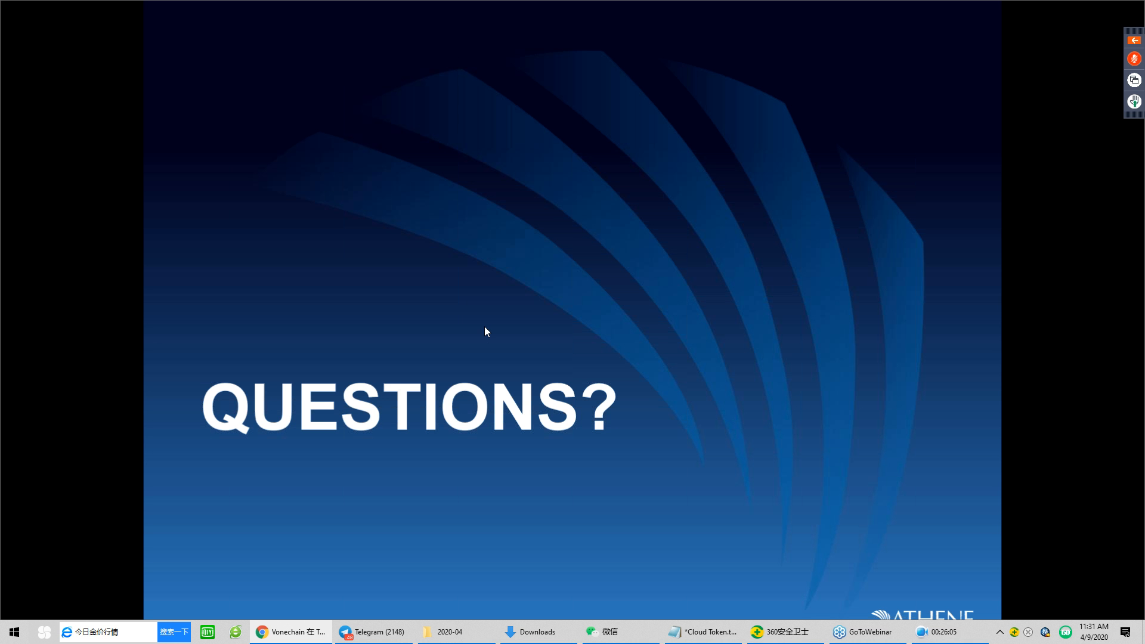
mouse_move(803, 406)
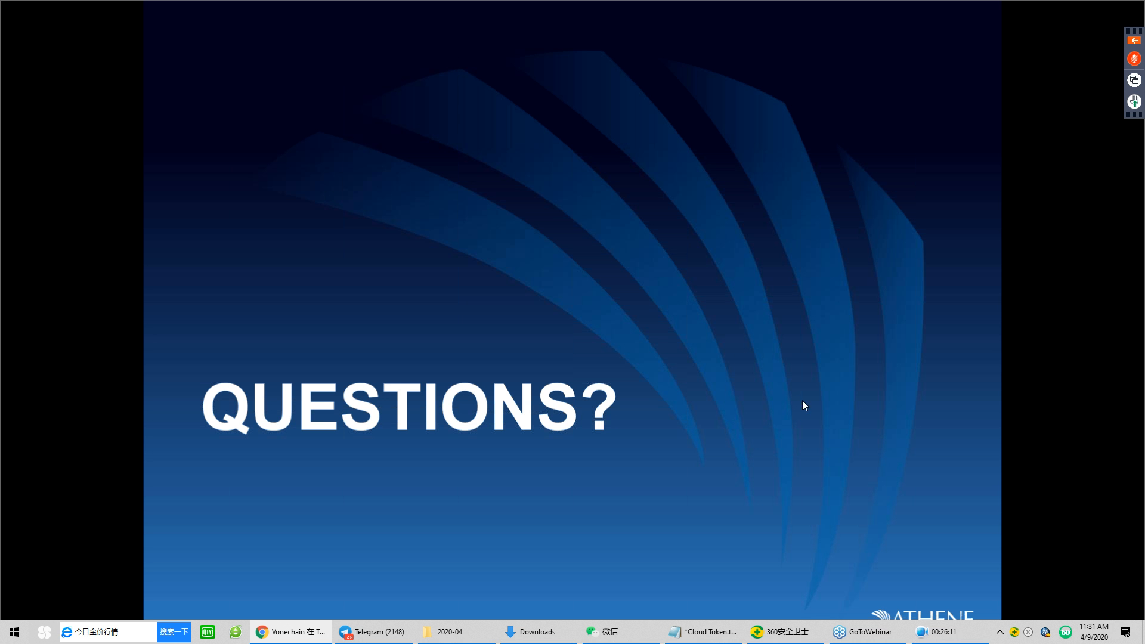
mouse_move(801, 415)
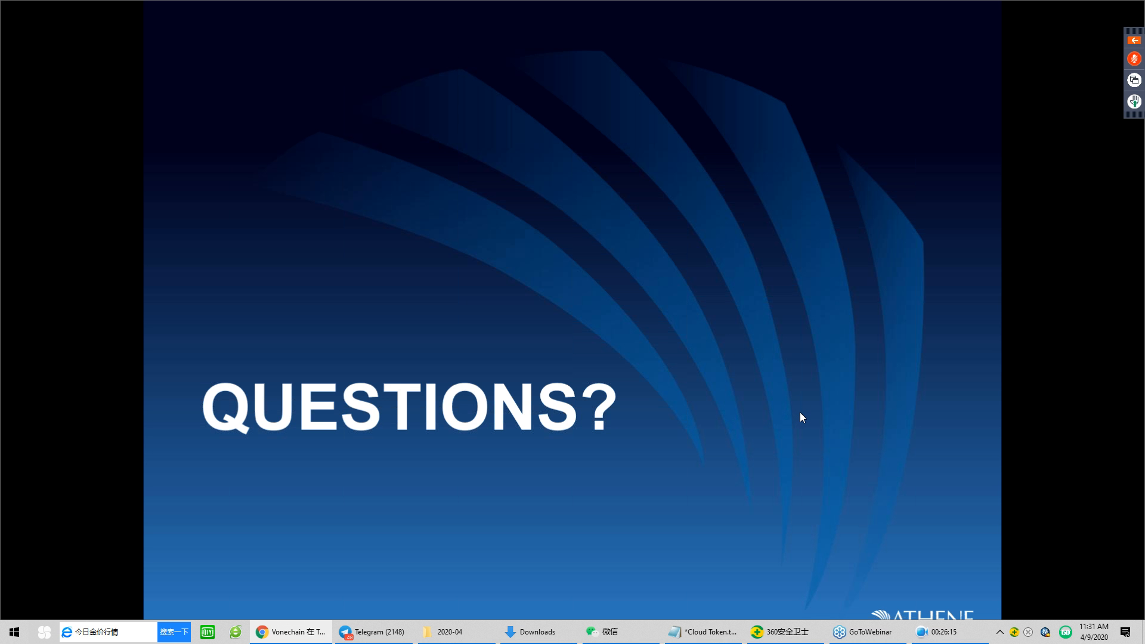
mouse_move(470, 276)
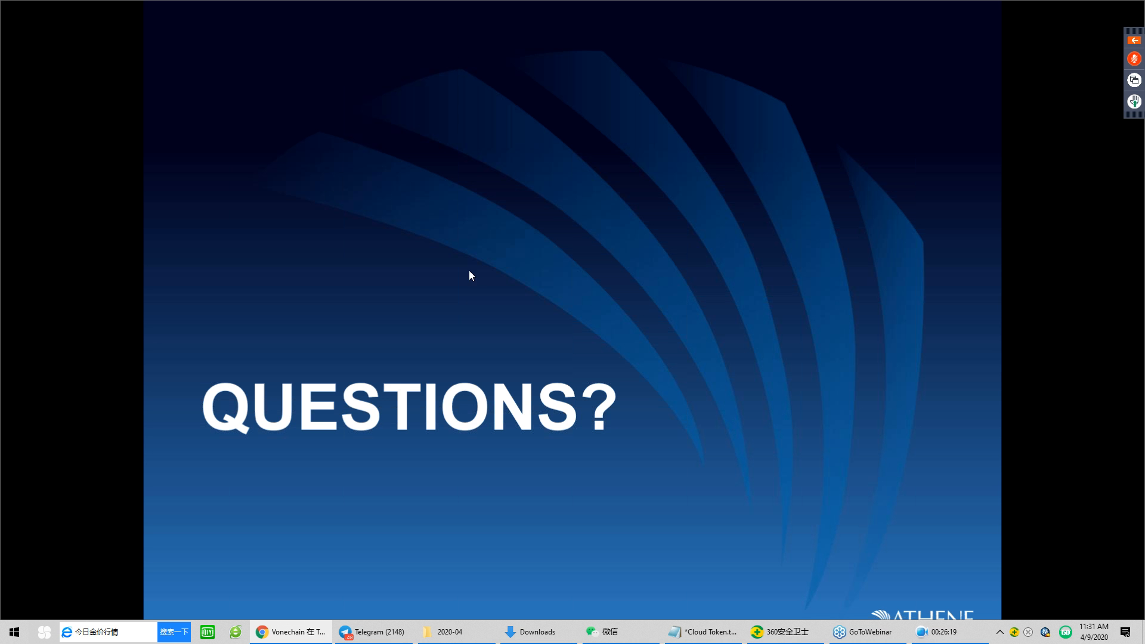
mouse_move(463, 288)
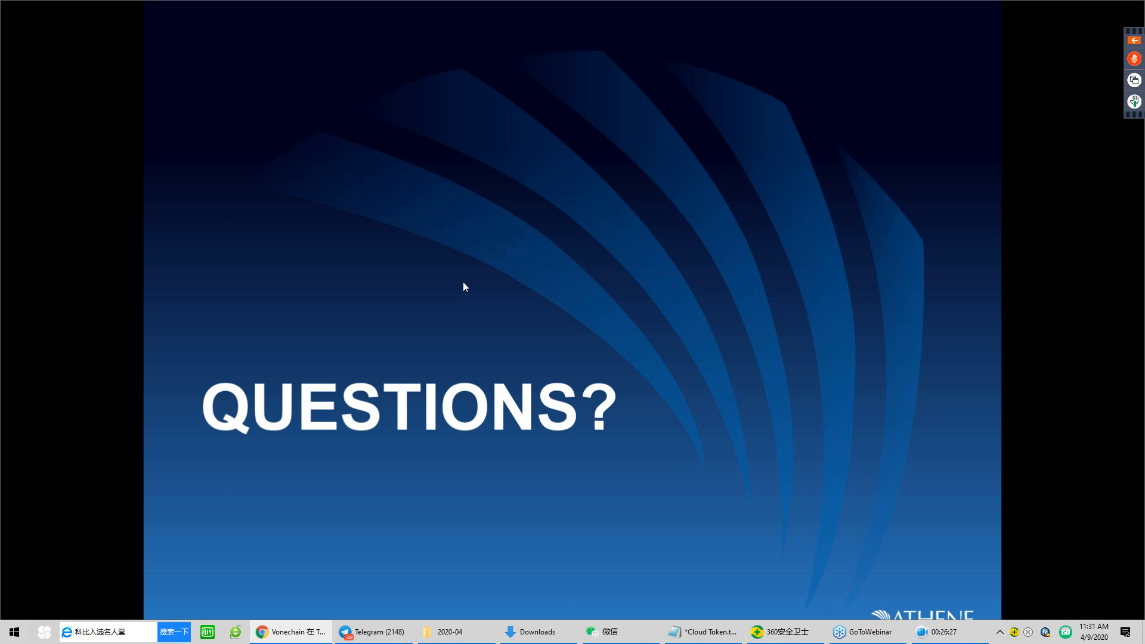
mouse_move(466, 275)
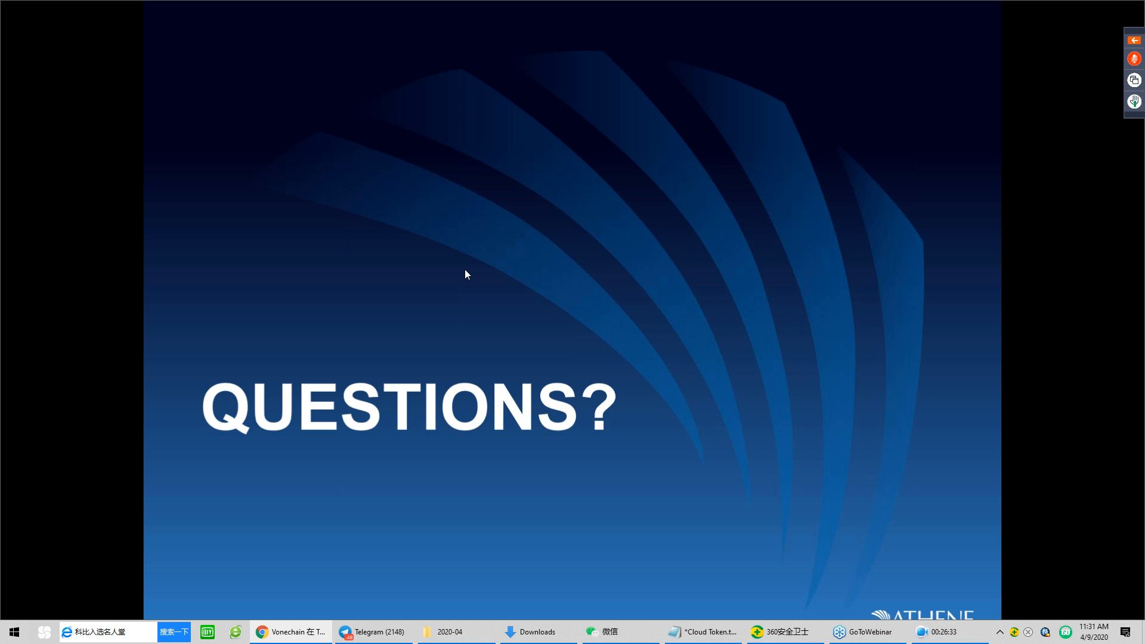
mouse_move(471, 266)
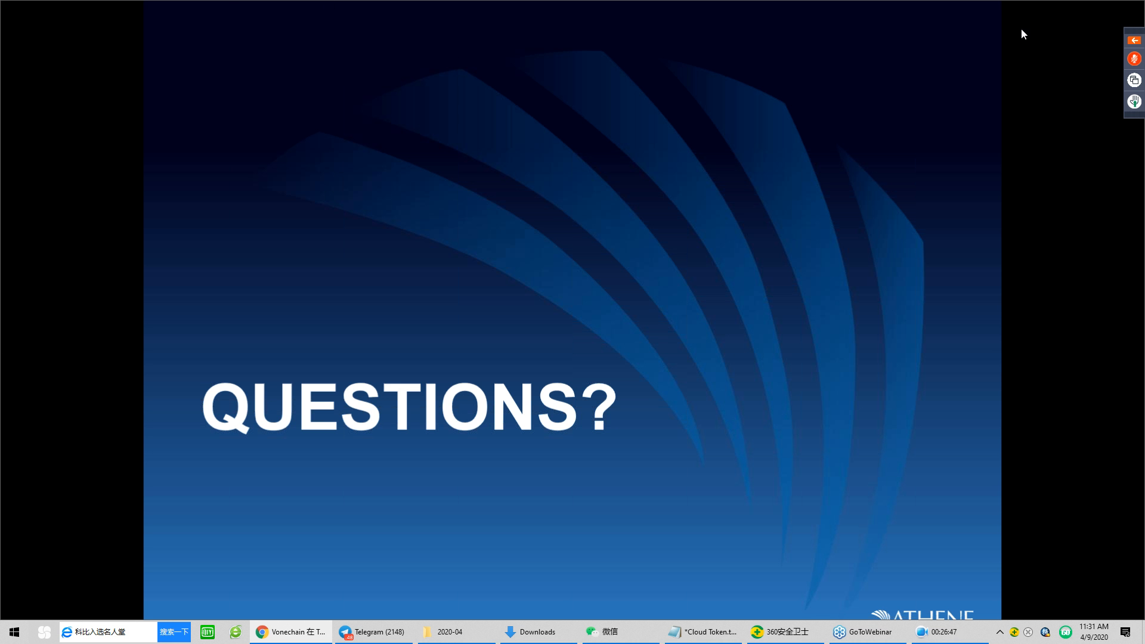
mouse_move(1004, 94)
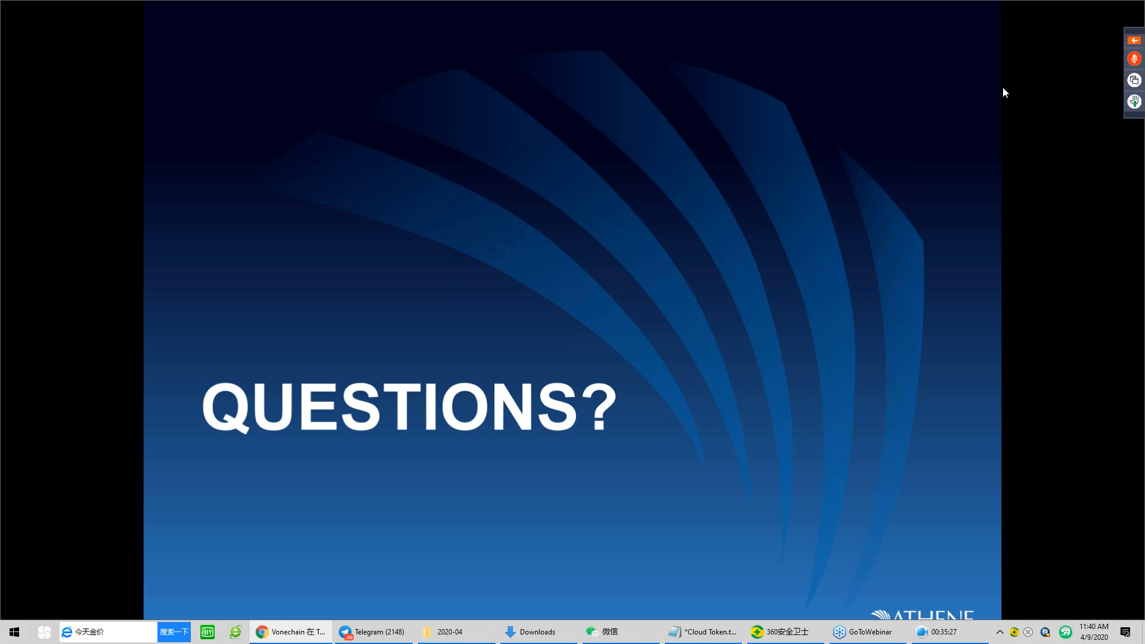
mouse_move(998, 213)
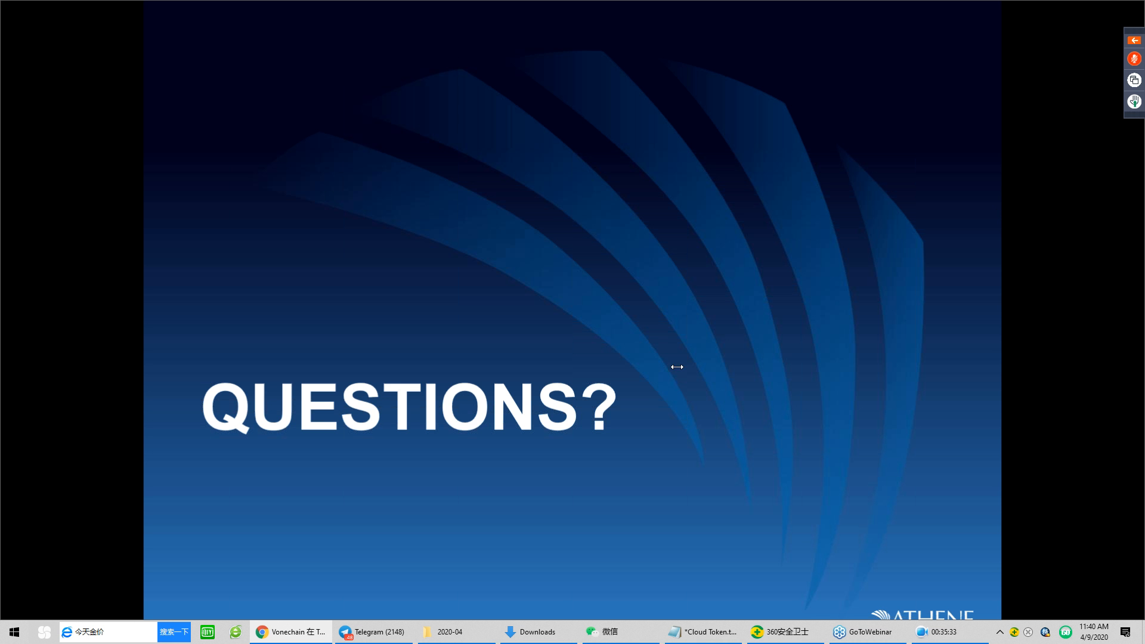
mouse_move(880, 350)
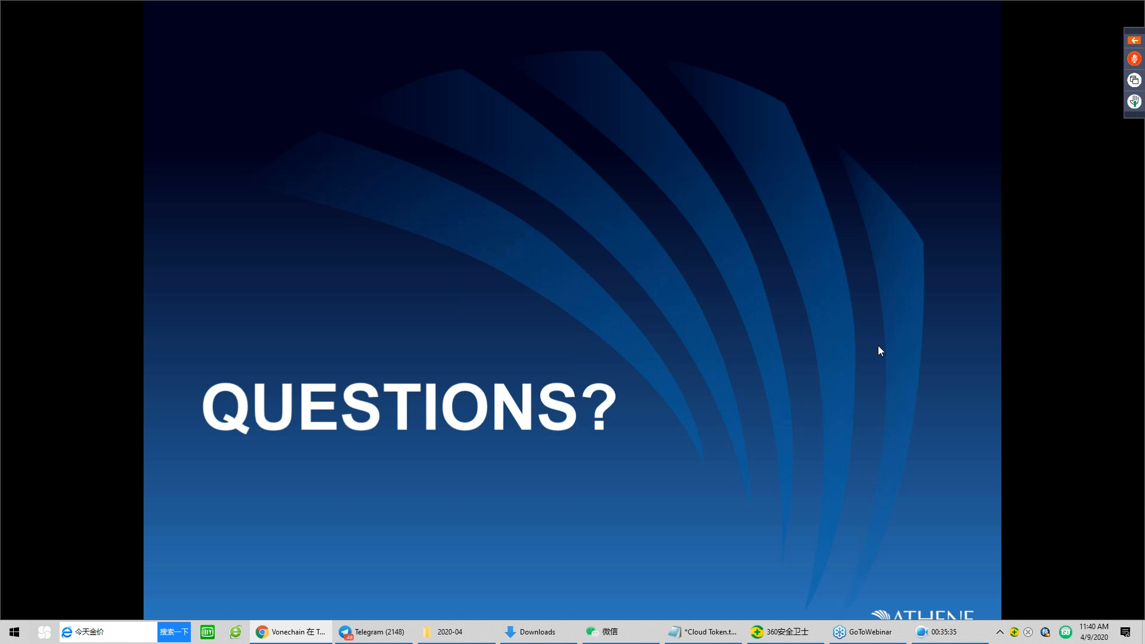